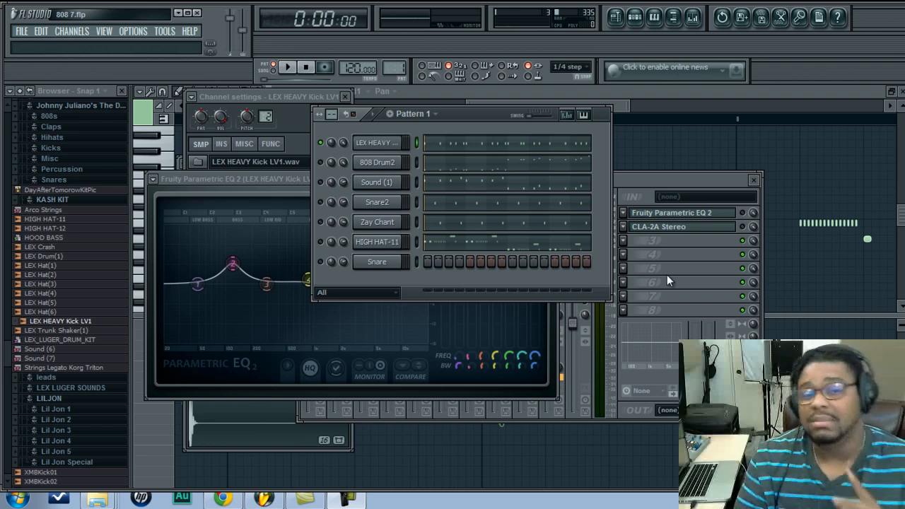
mouse_move(665, 281)
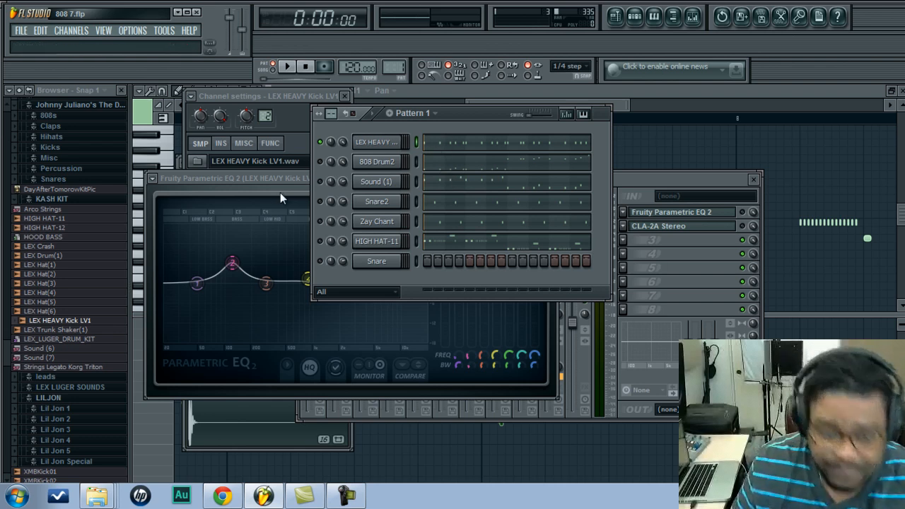
- Bring the Mixer in front of the kick's Fruity Parametric EQ 2, behind the Channel Rack
right_click(320, 141)
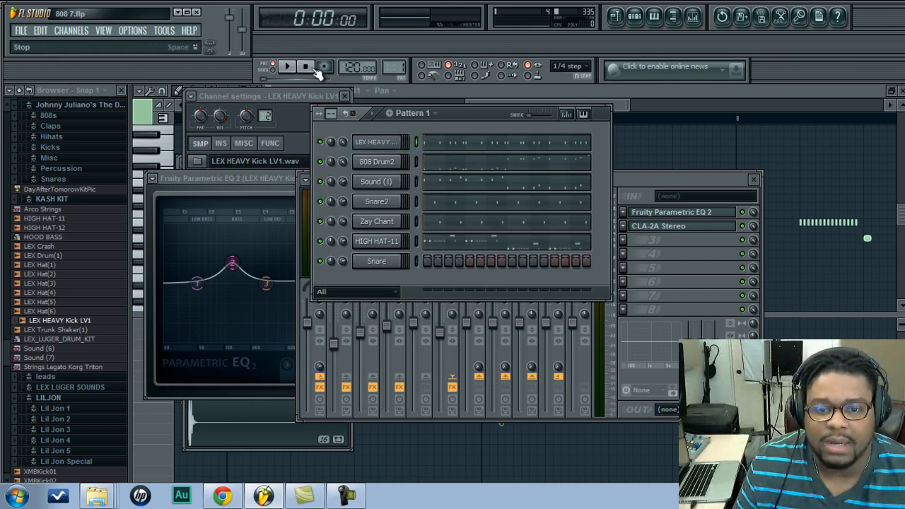
- Play Pattern 1 to audition the drum beat, then stop playback
click(286, 65)
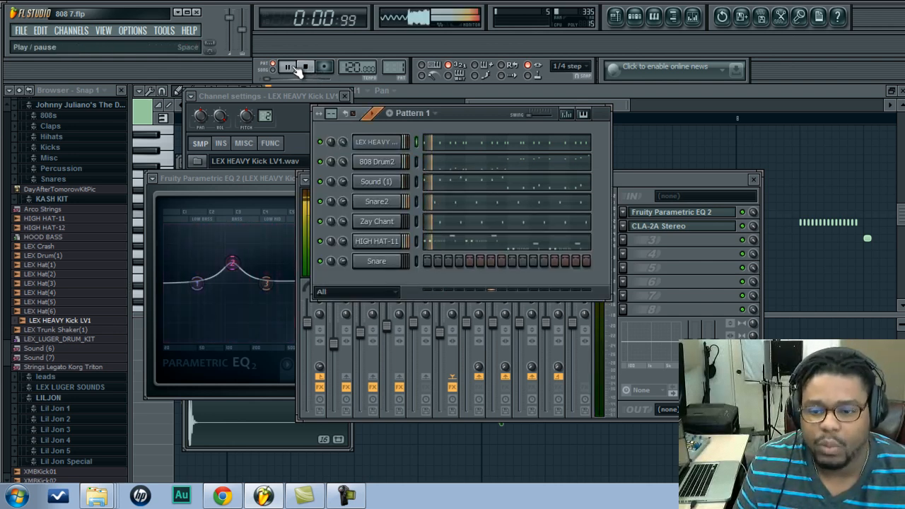
click(288, 66)
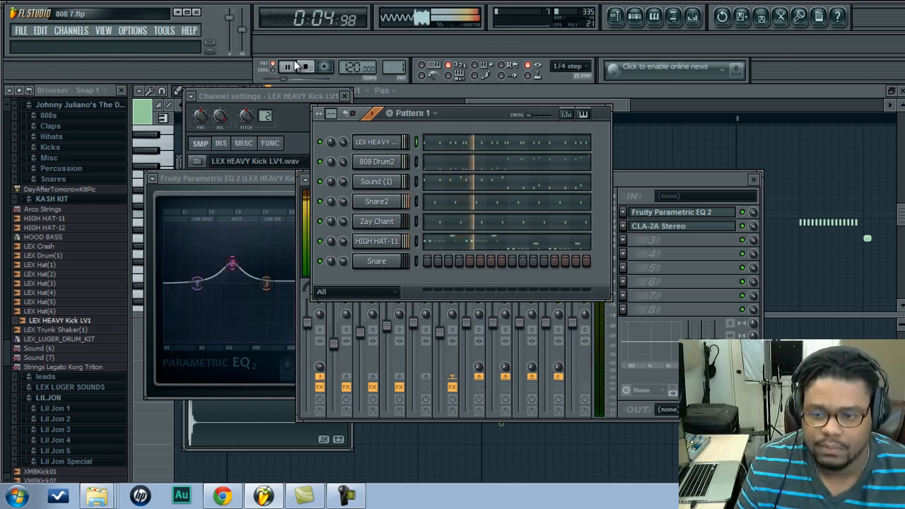
click(287, 66)
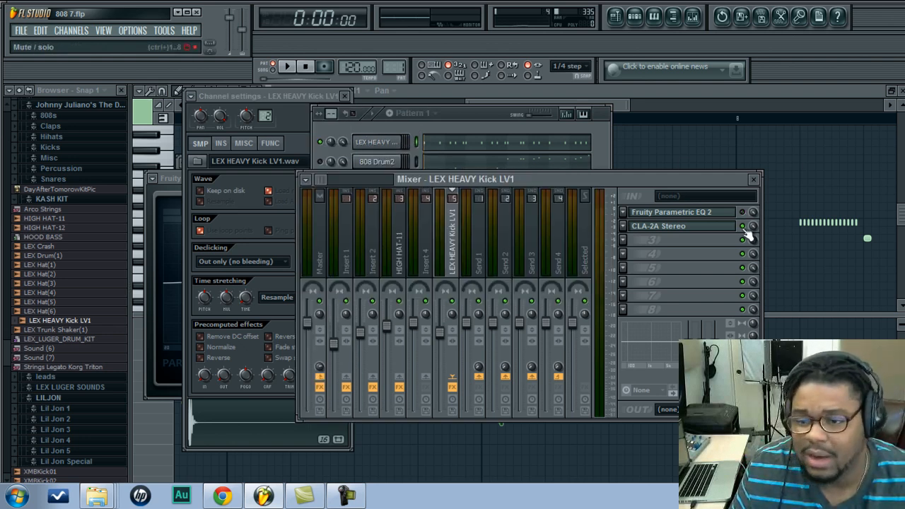
click(287, 66)
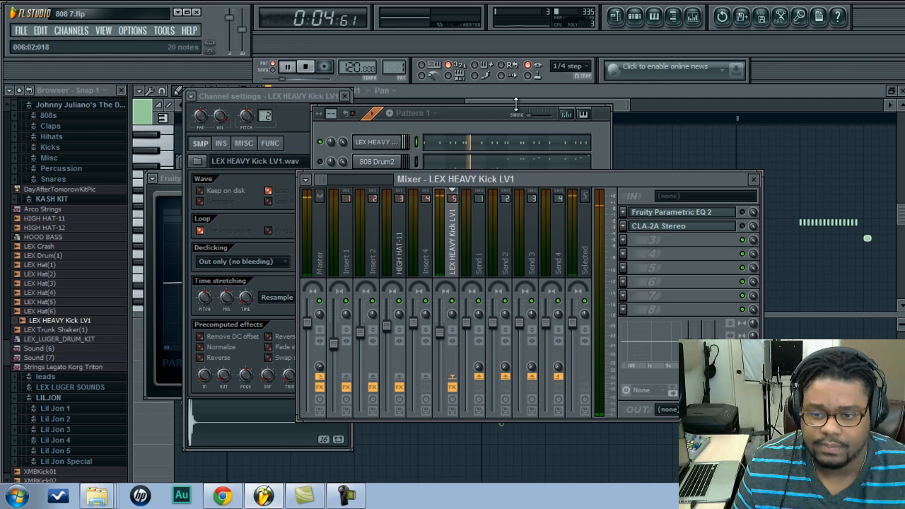
click(272, 64)
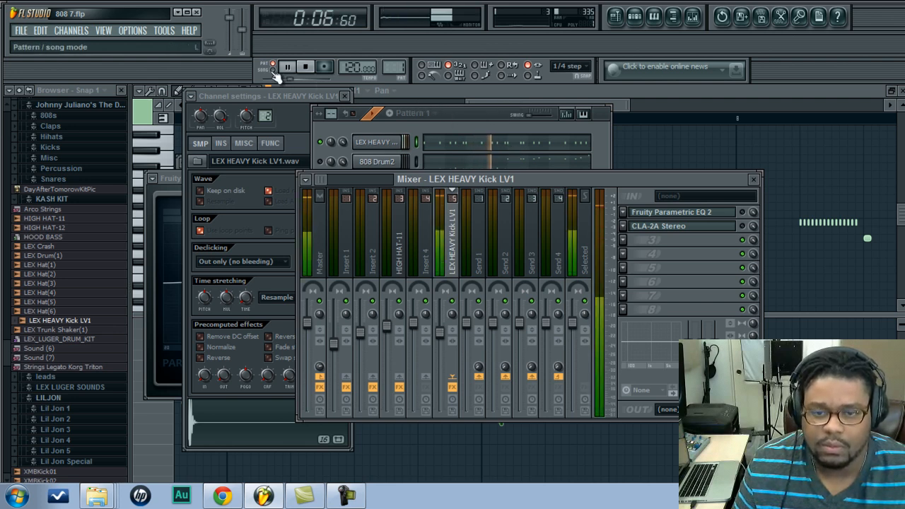
click(305, 66)
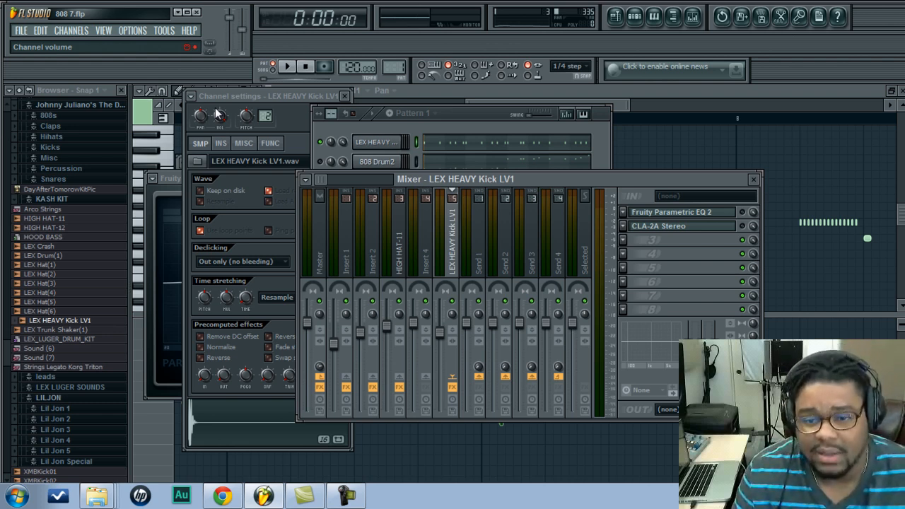
mouse_move(195, 72)
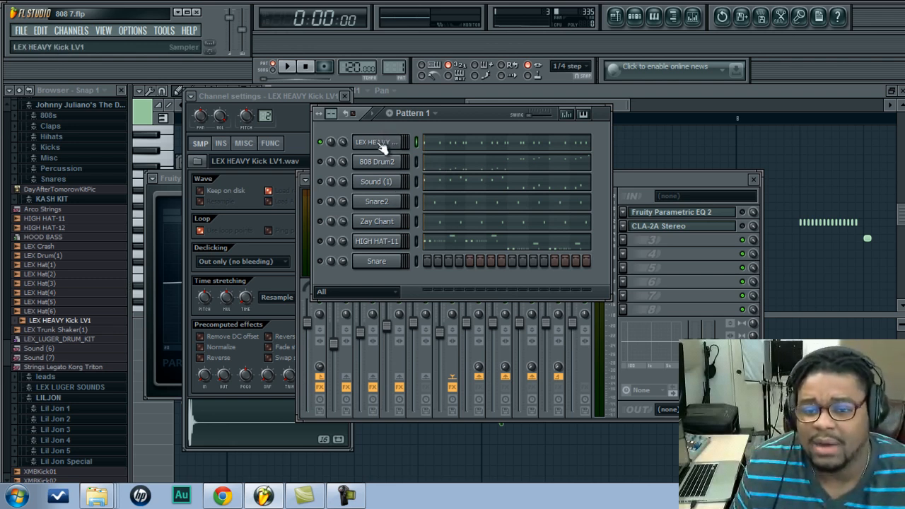
click(376, 161)
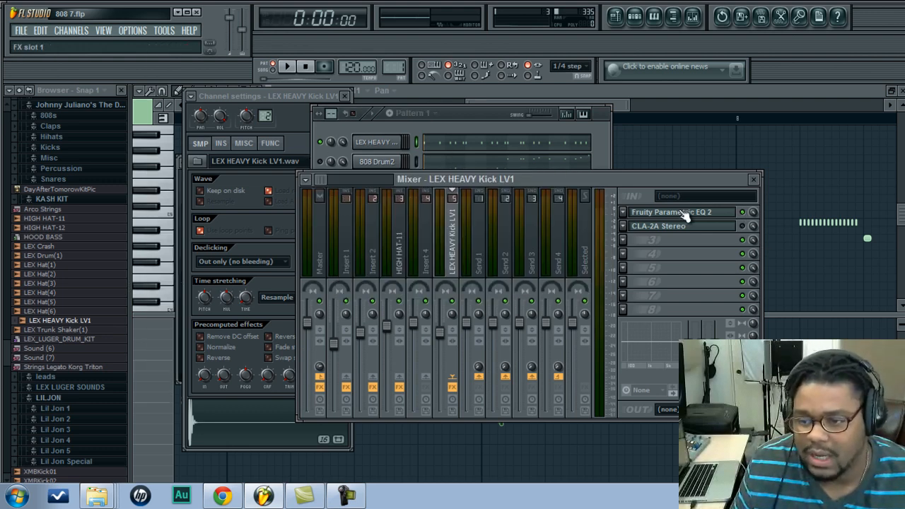
- Reshape the kick EQ bands at 570 Hz, 294 Hz, 2 kHz, 3.4 kHz and 121 Hz, then reselect the kick
click(681, 211)
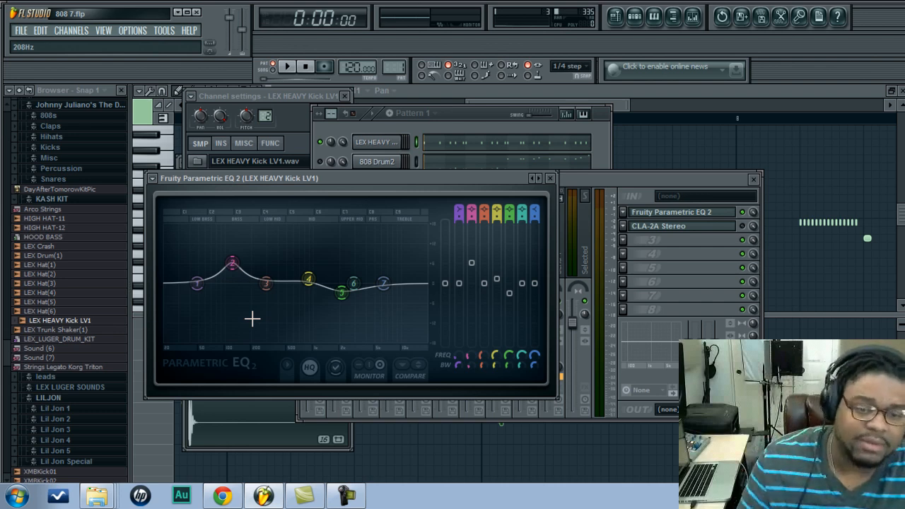
drag(308, 276, 308, 280)
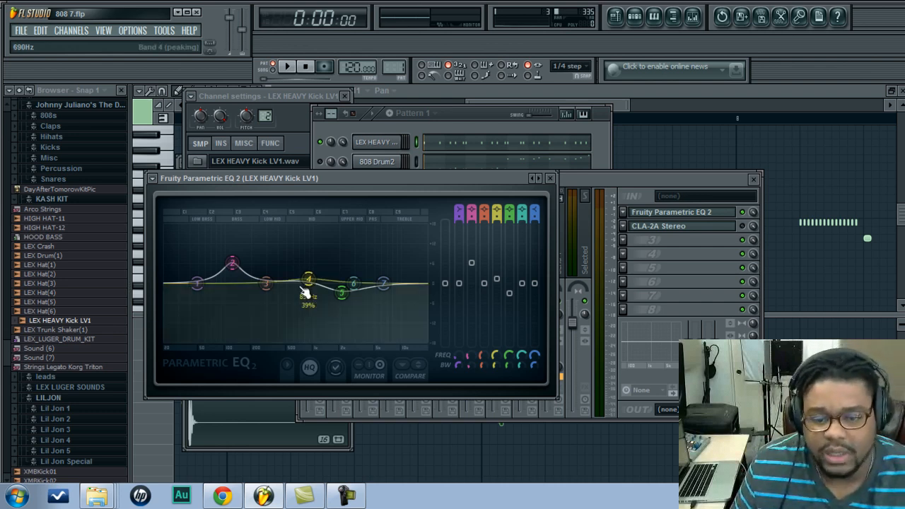
click(286, 66)
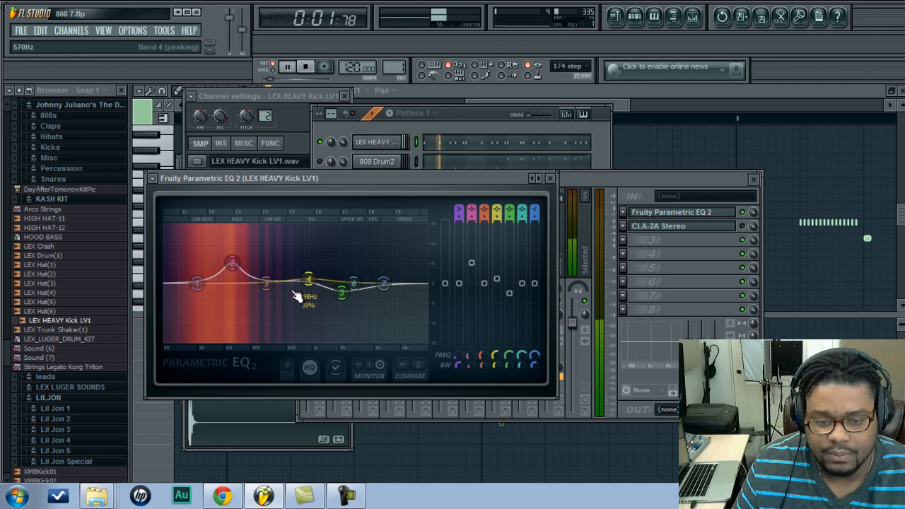
drag(309, 278, 265, 282)
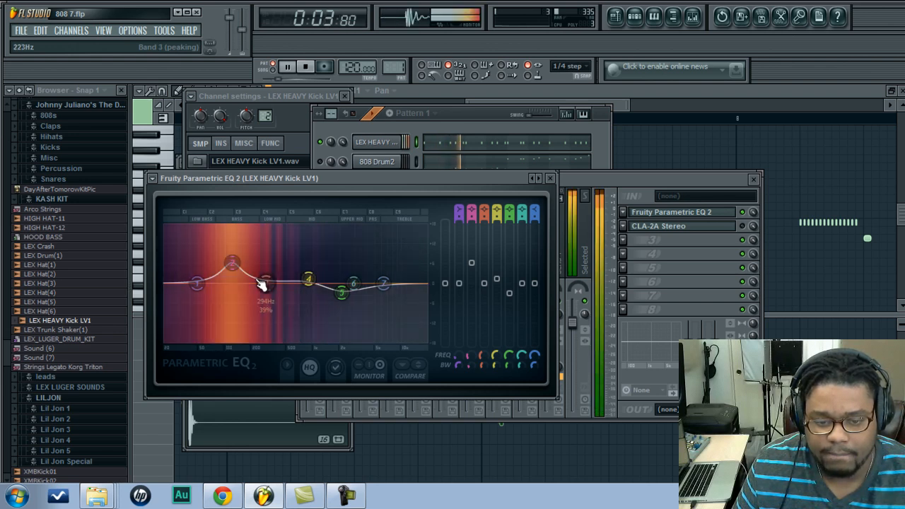
drag(266, 283, 232, 265)
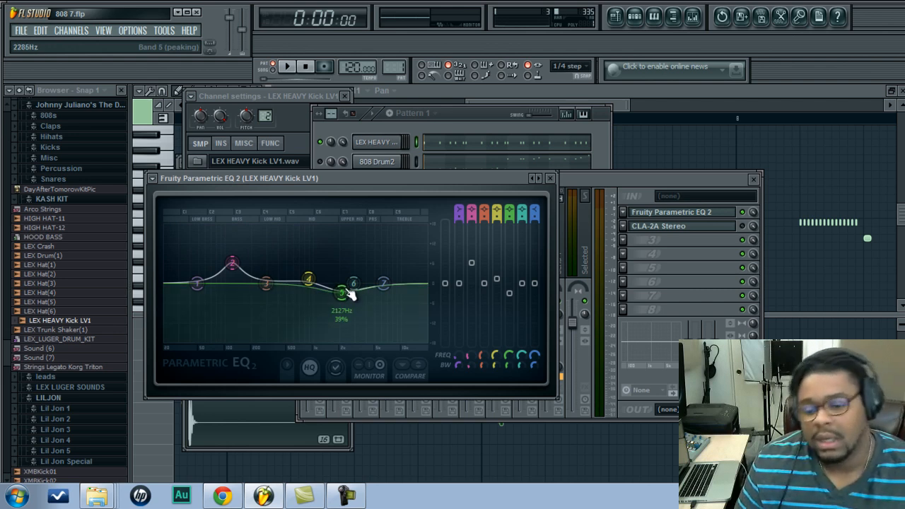
drag(342, 292, 353, 295)
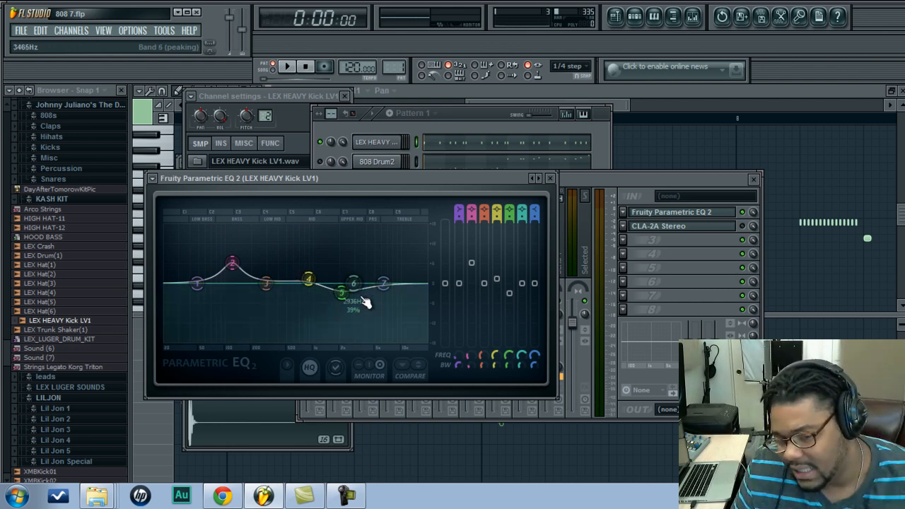
drag(342, 292, 342, 287)
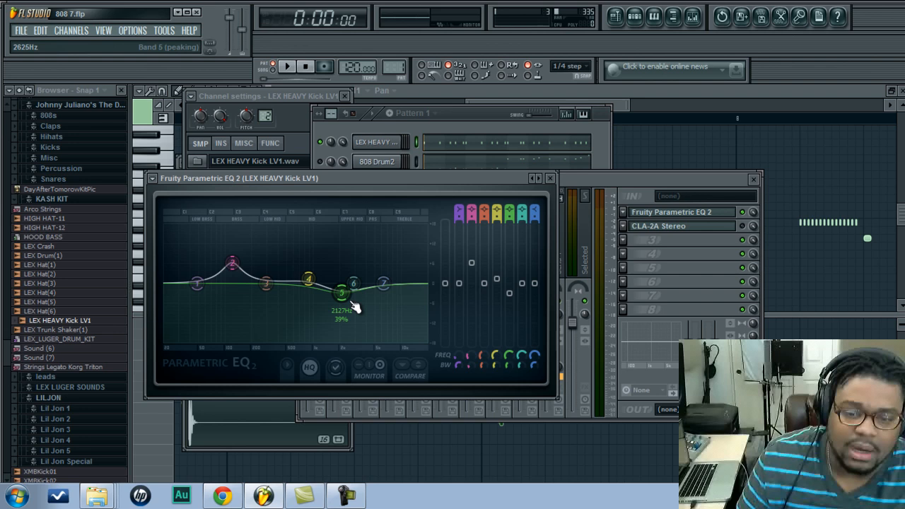
drag(342, 292, 342, 295)
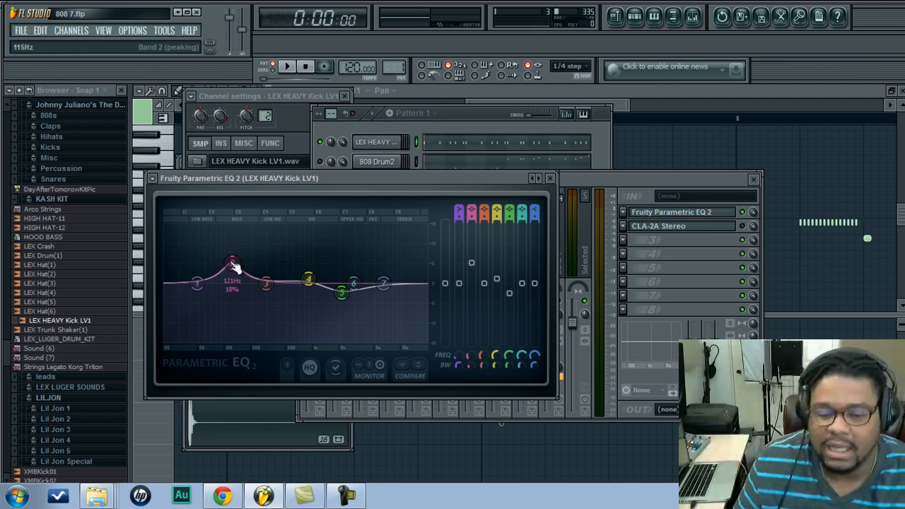
drag(233, 265, 265, 283)
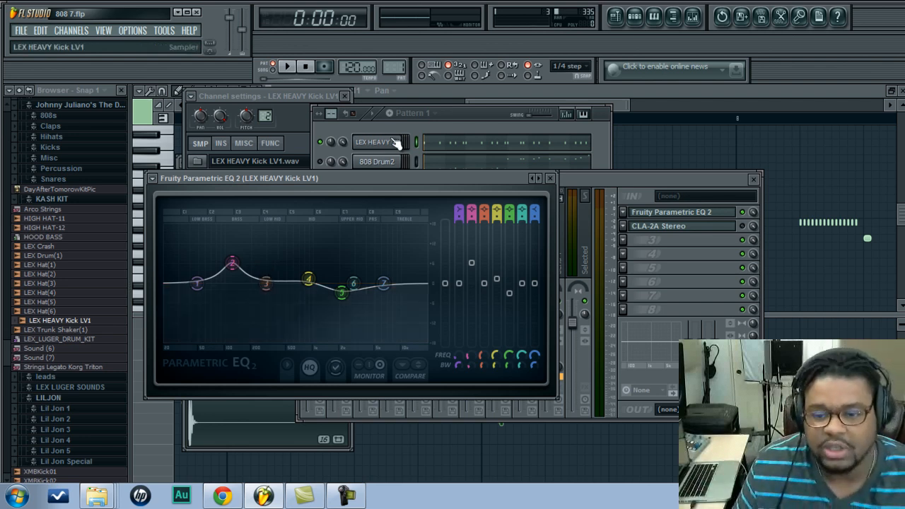
click(286, 66)
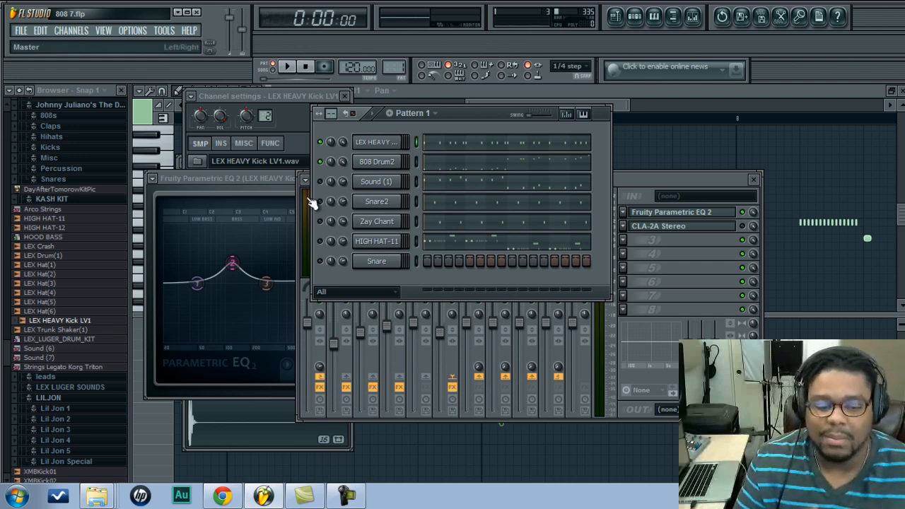
mouse_move(310, 204)
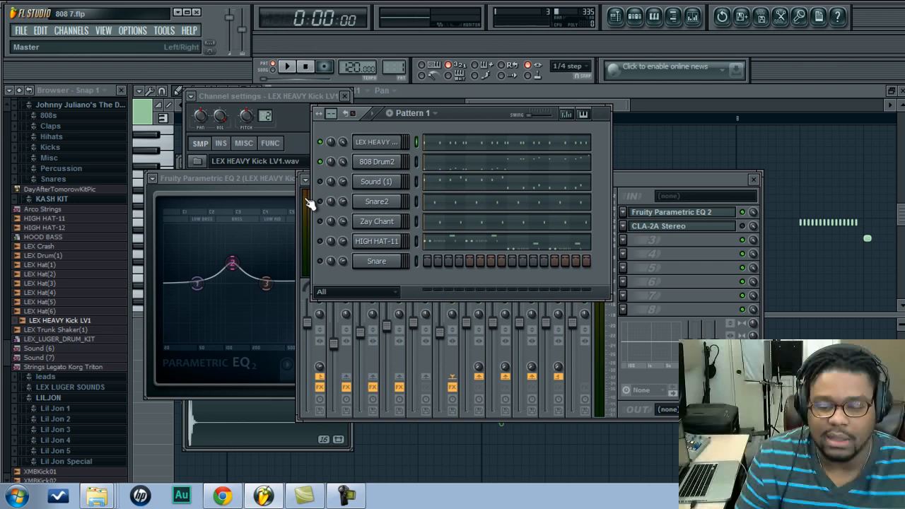
- Select 808 Drum2, open the CLA-2A compressor, and audition the beat twice
click(376, 161)
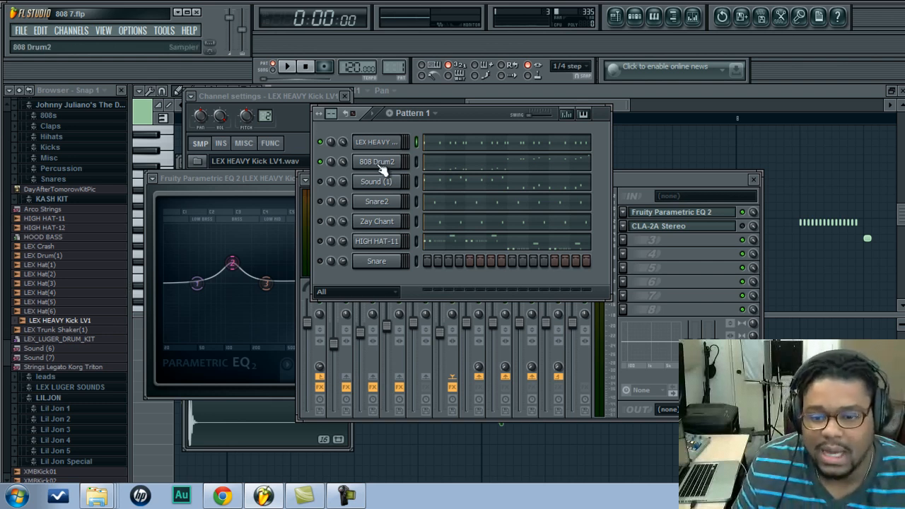
click(200, 143)
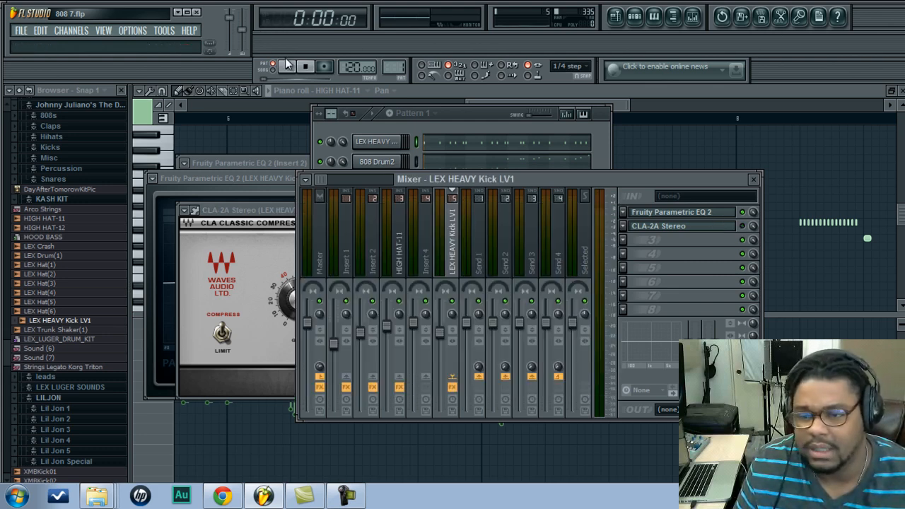
click(287, 66)
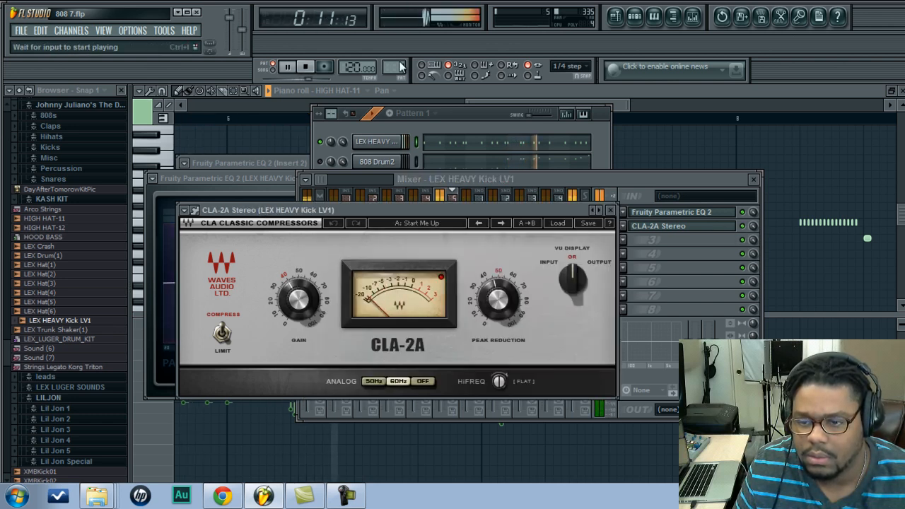
click(287, 66)
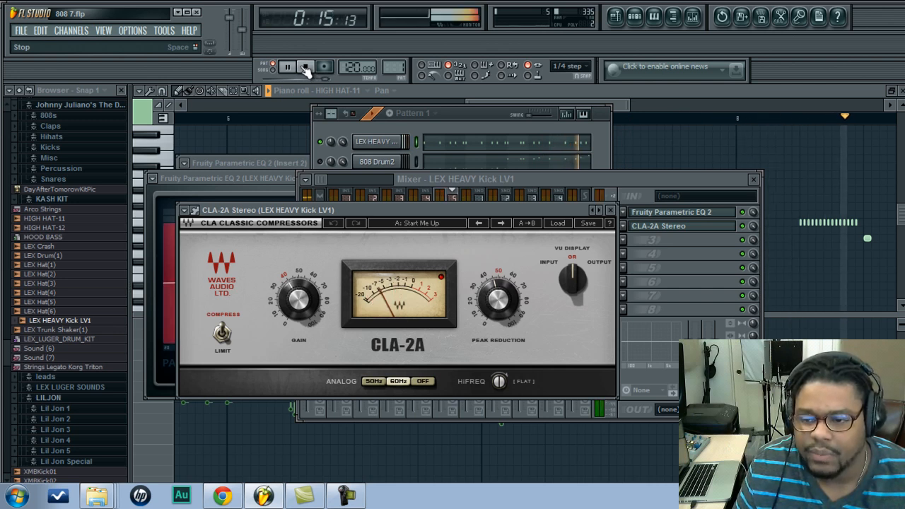
click(287, 66)
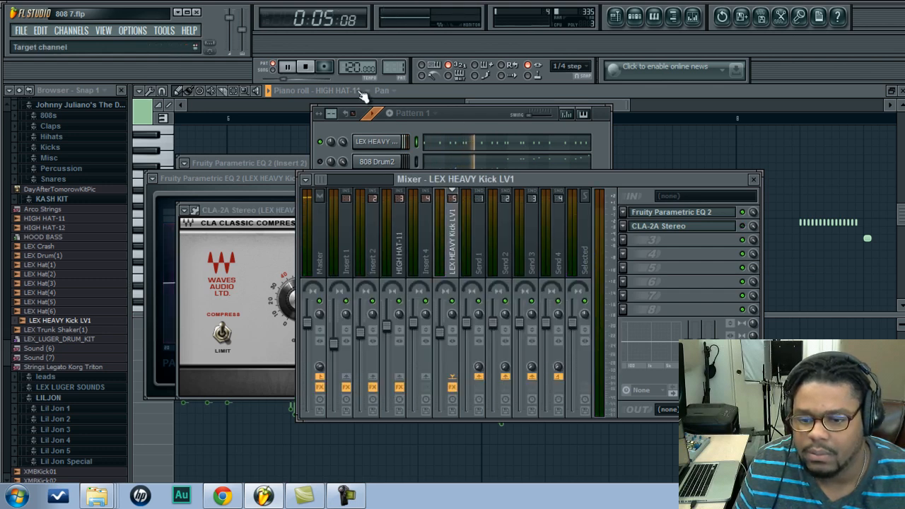
click(286, 67)
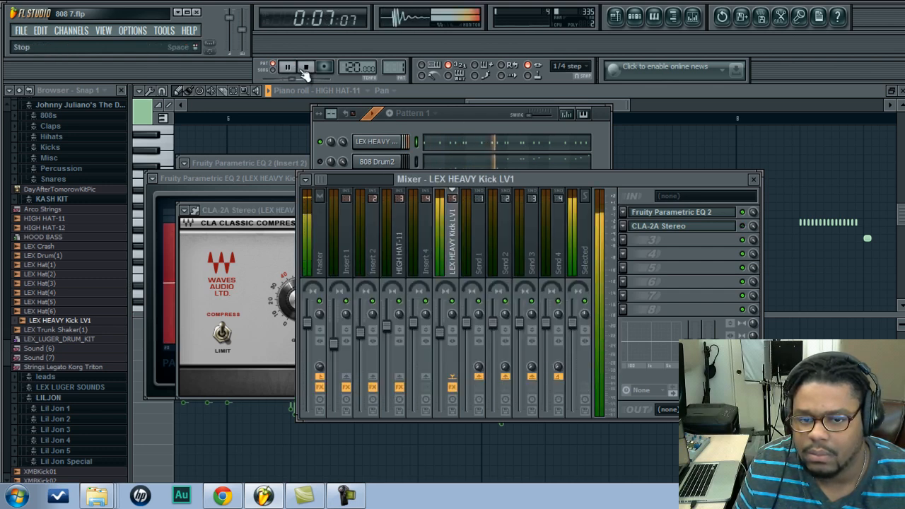
click(305, 66)
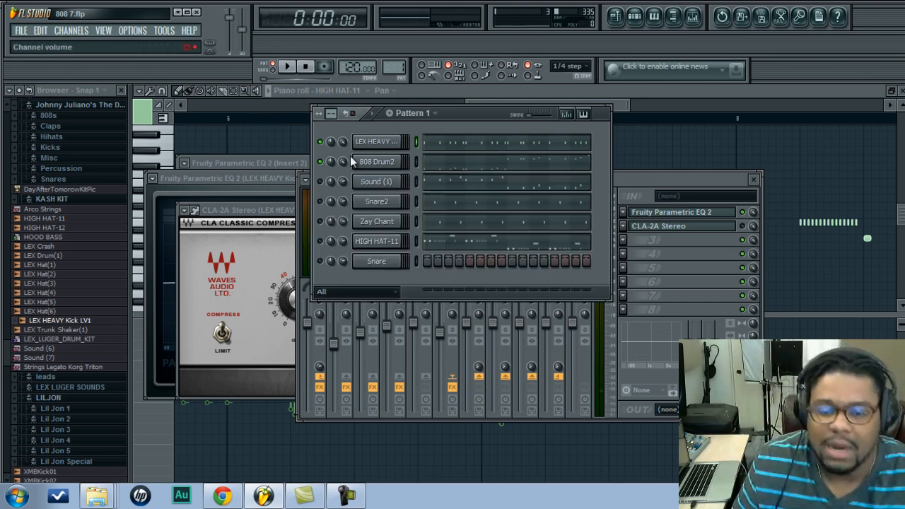
- Open 808 Drum2's channel settings and EQ 2 insert while auditioning the beat once
click(376, 162)
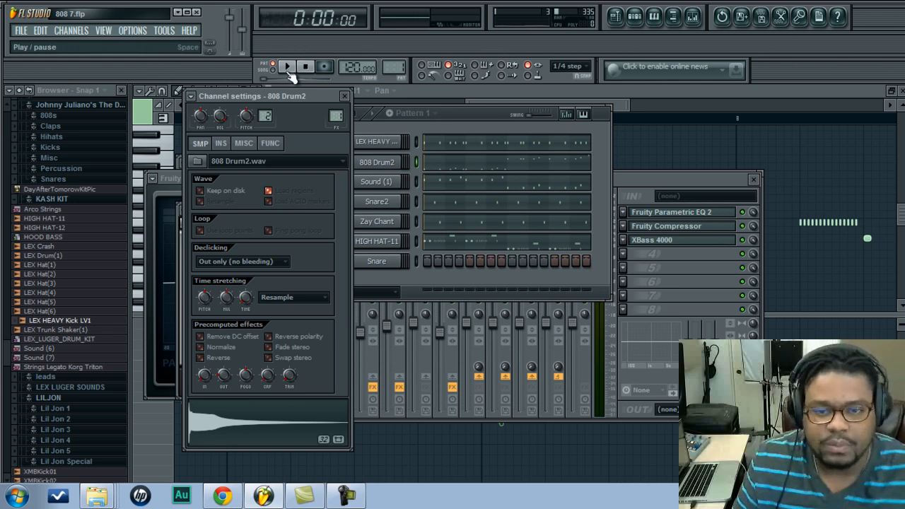
click(286, 67)
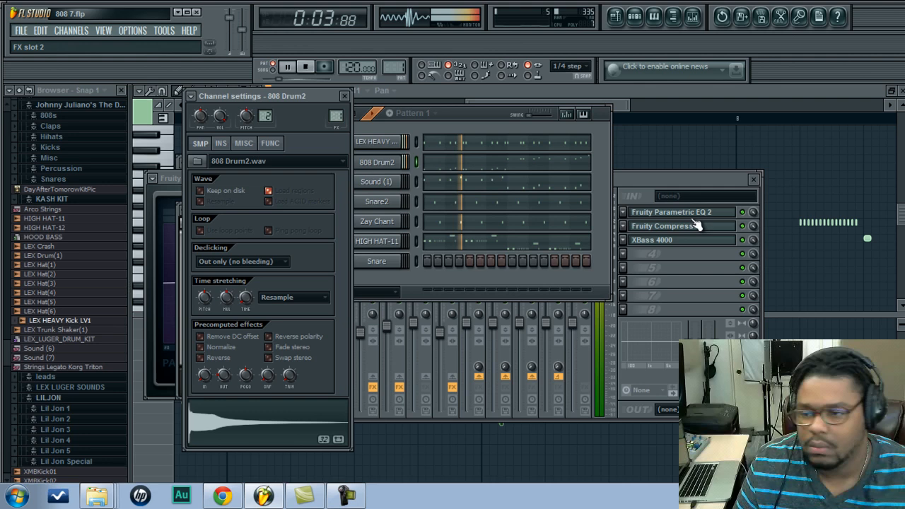
click(679, 211)
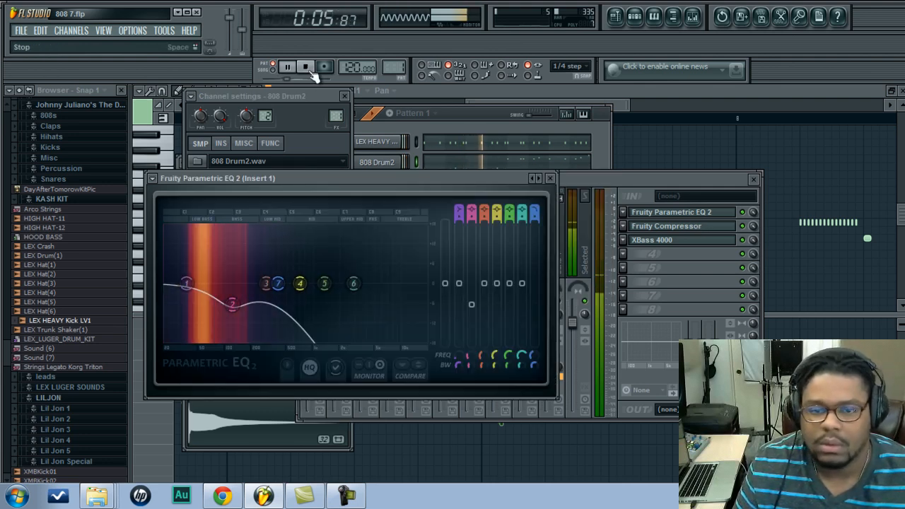
click(305, 67)
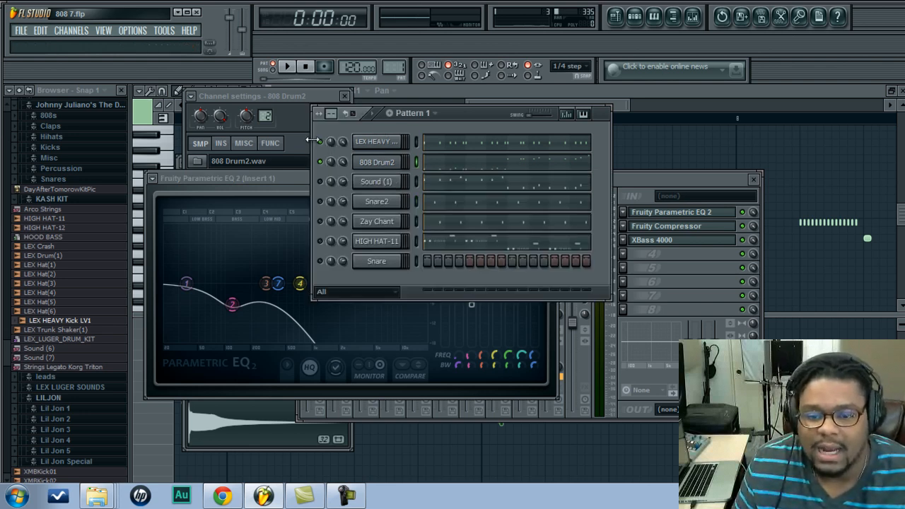
- Return the 808 Drum2 parametric EQ to the front, then play and stop the beat
click(287, 66)
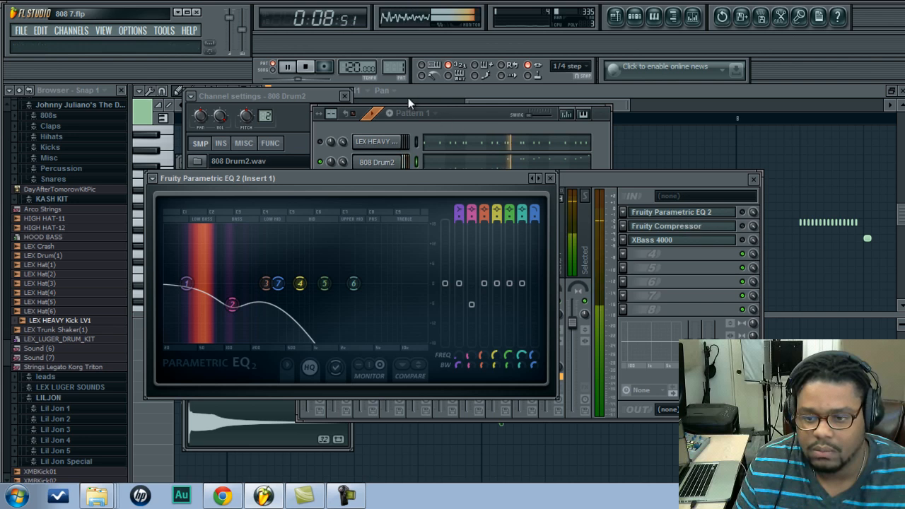
click(287, 66)
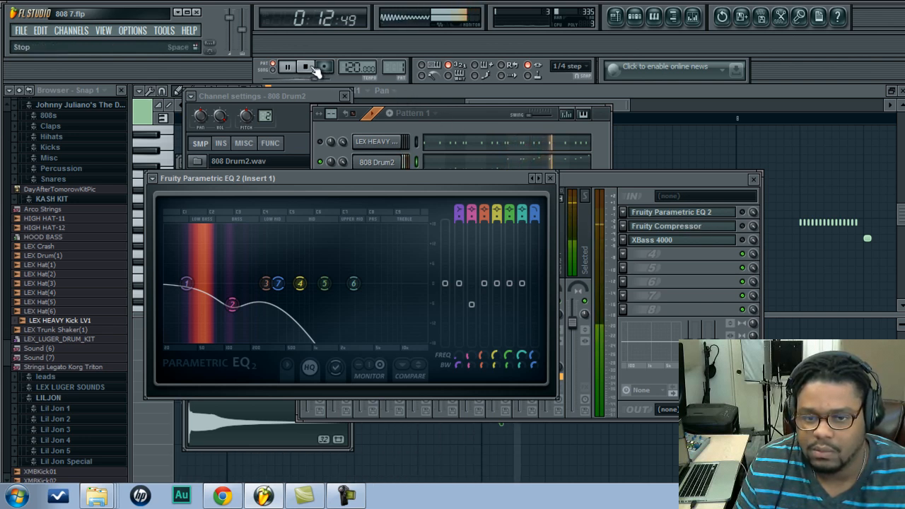
click(305, 66)
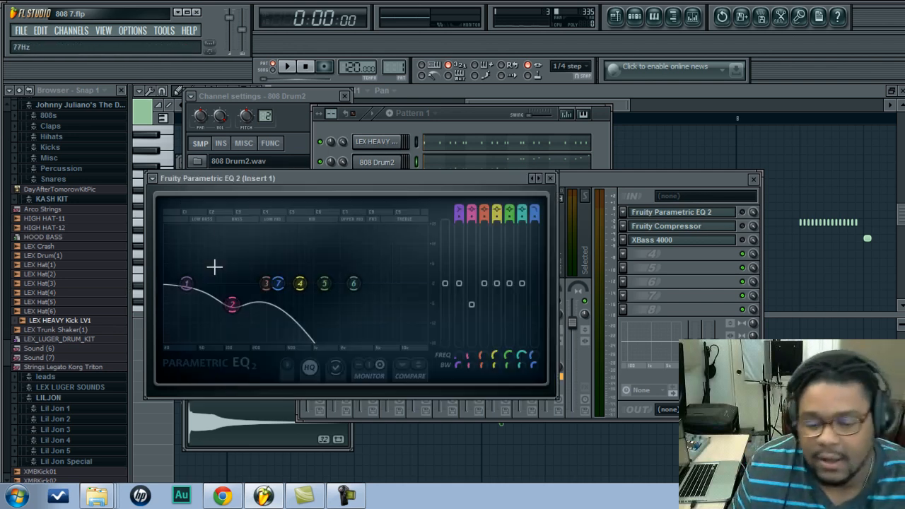
- Tweak the 808's low-mid dip and next EQ band, play the beat, and open XBass 4000
drag(232, 304, 237, 292)
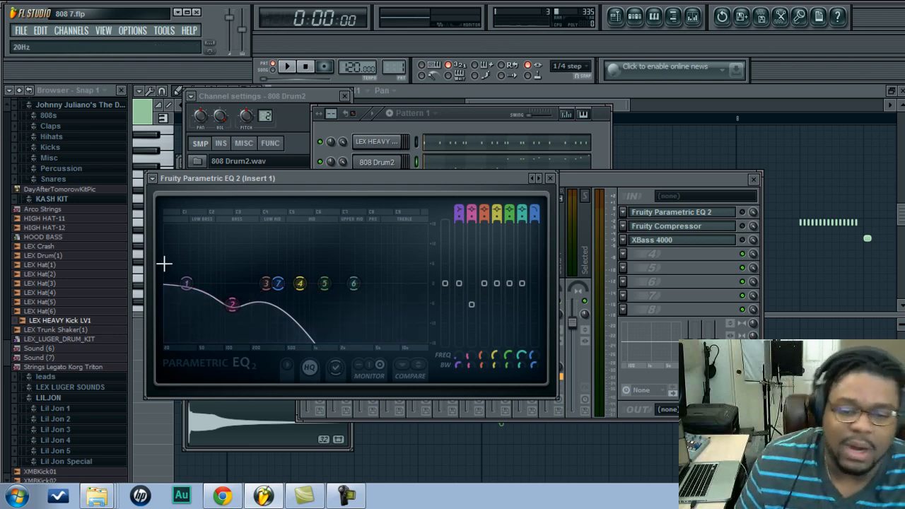
drag(233, 303, 233, 315)
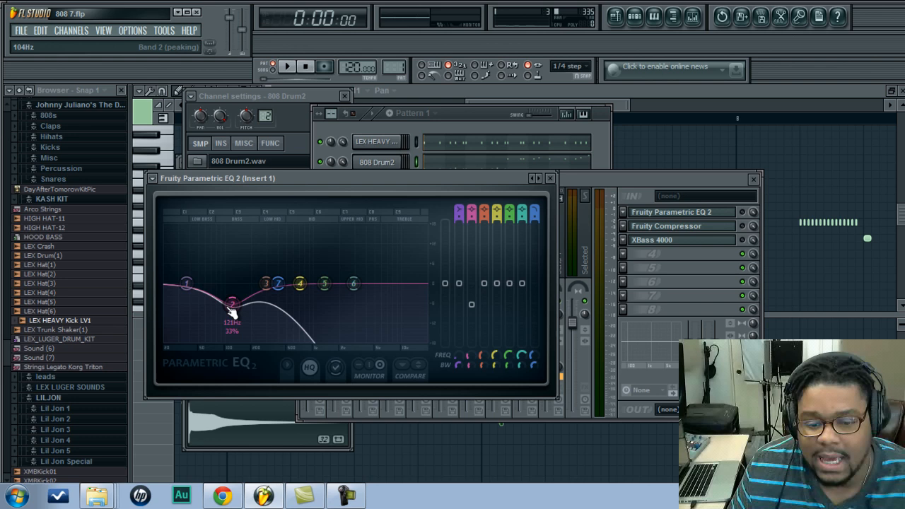
drag(233, 313, 233, 306)
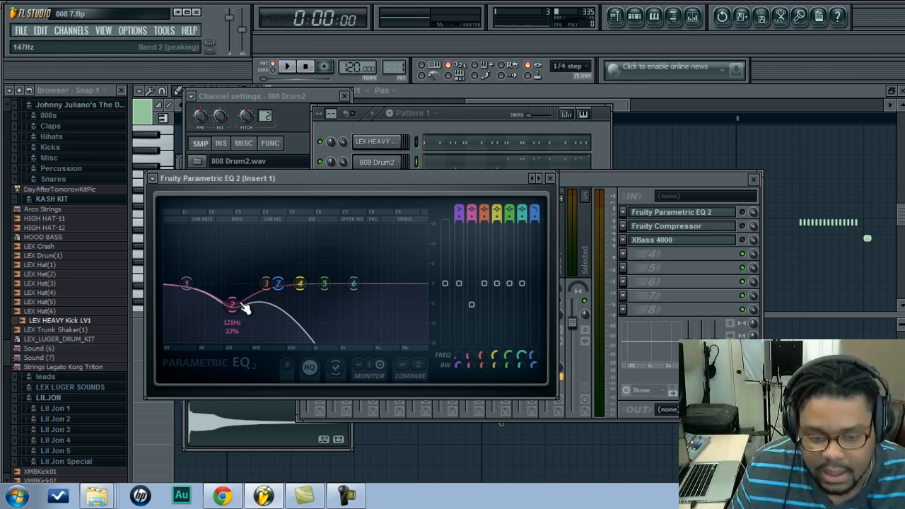
drag(246, 308, 232, 304)
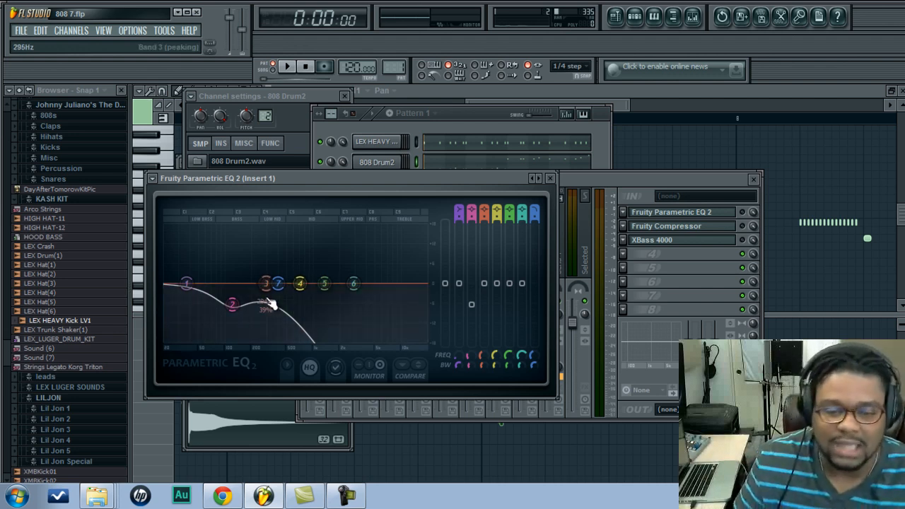
drag(272, 301, 265, 307)
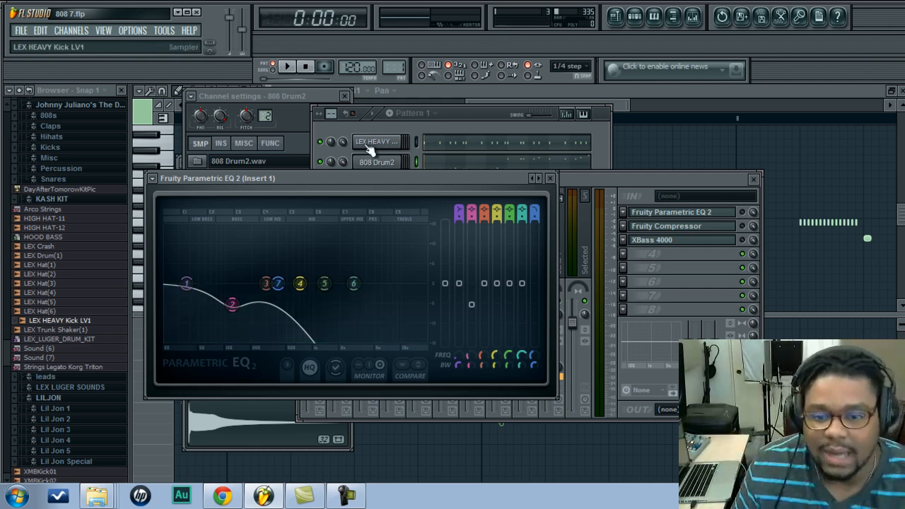
click(286, 66)
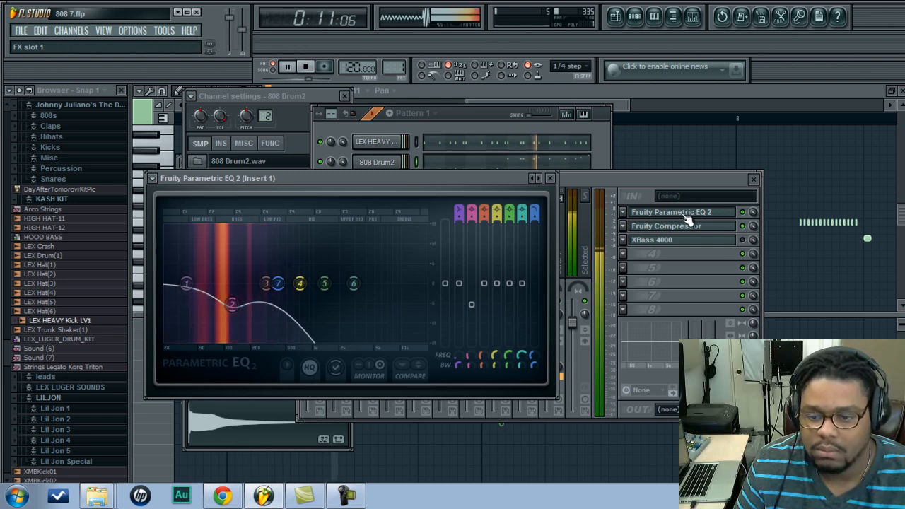
click(305, 67)
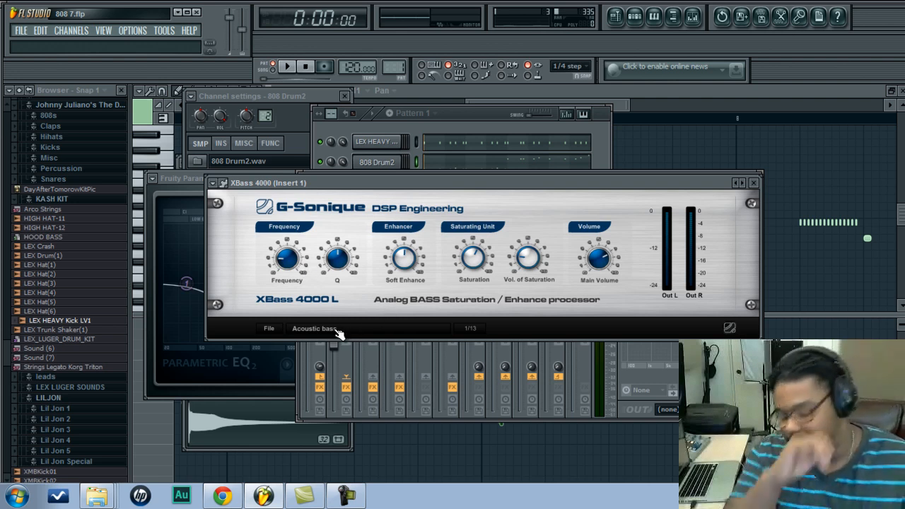
mouse_move(337, 287)
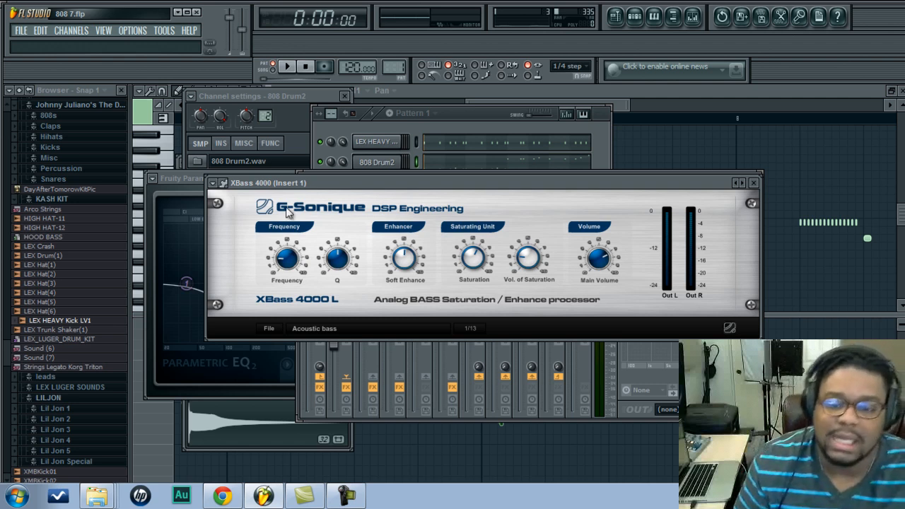
mouse_move(290, 237)
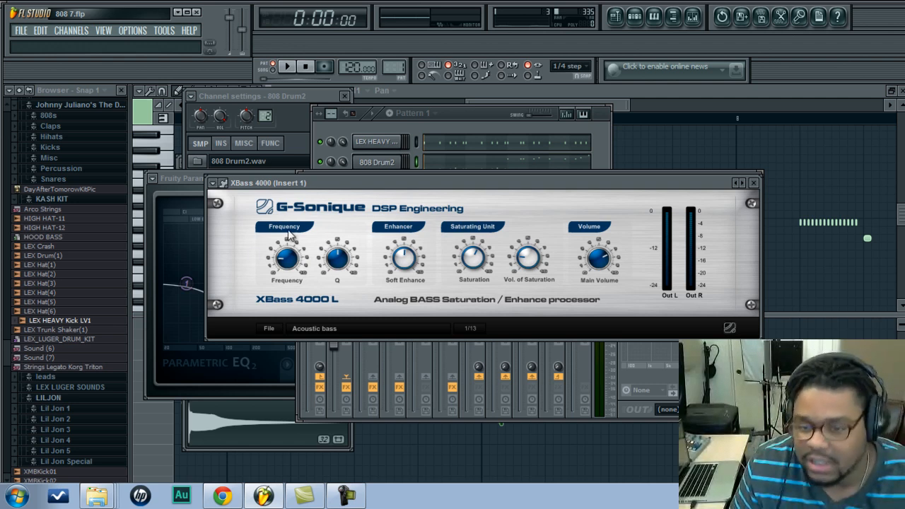
mouse_move(580, 244)
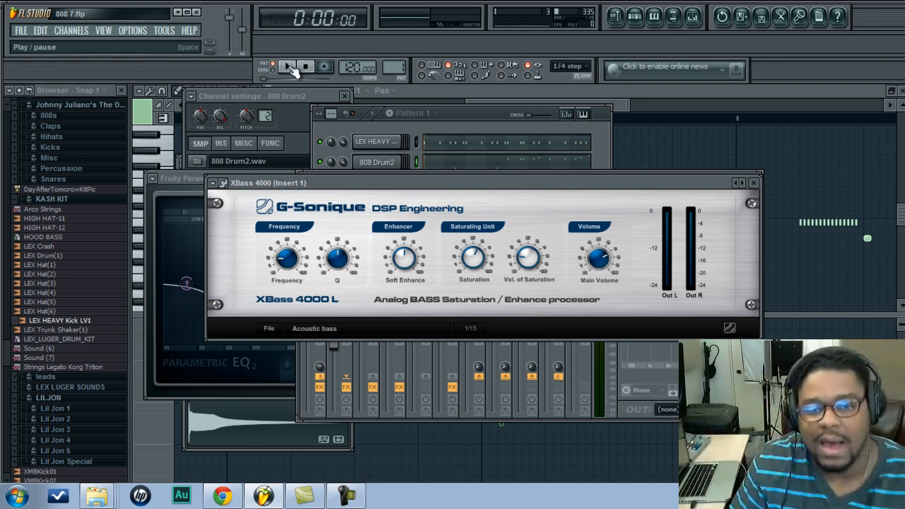
- Play the beat and toggle the XBass 4000 slot to compare
click(287, 66)
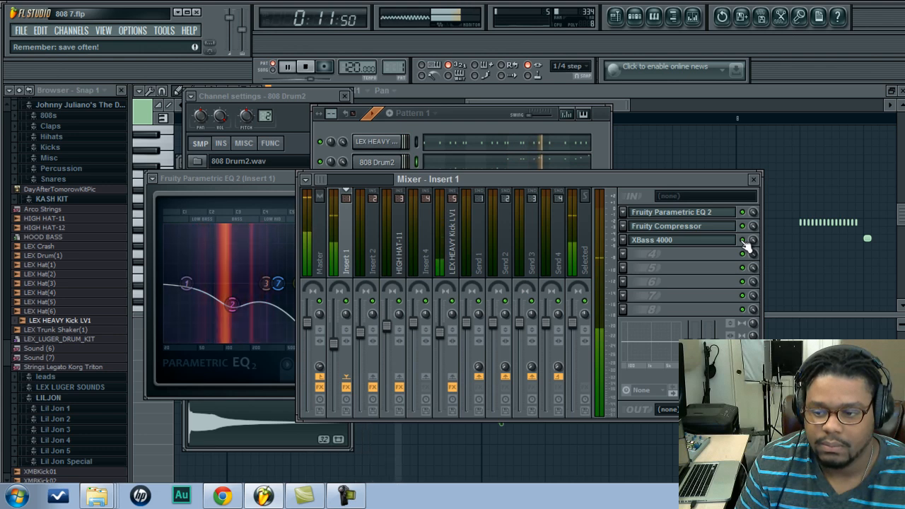
click(306, 65)
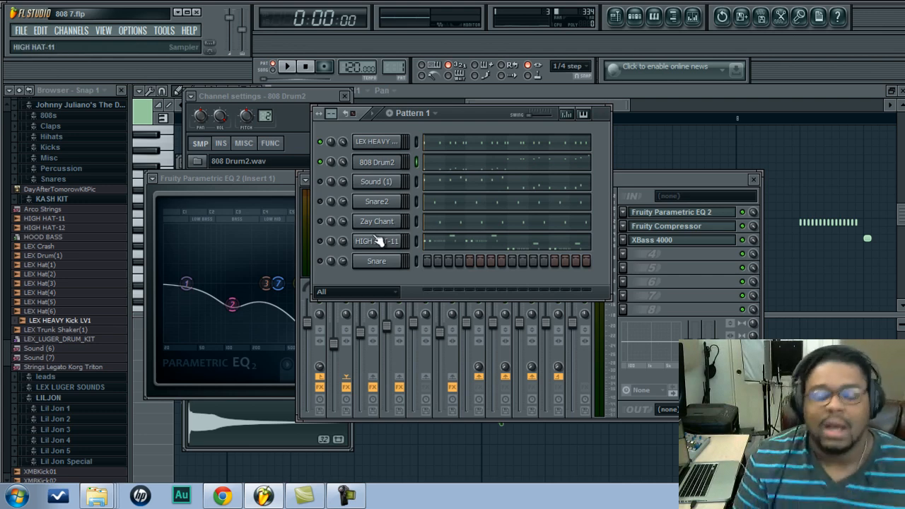
- Open HIGH HAT-11's settings, adjust its high shelf EQ band, and audition the beat once
click(377, 241)
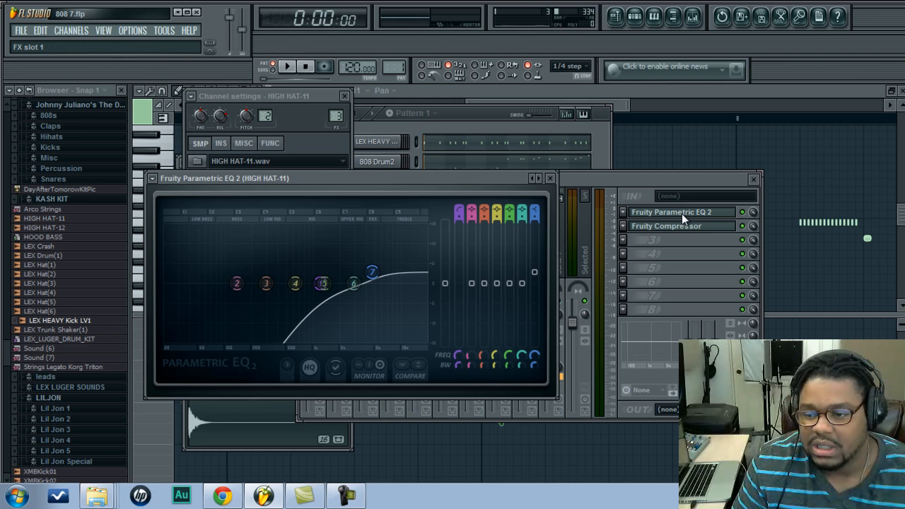
drag(372, 271, 296, 284)
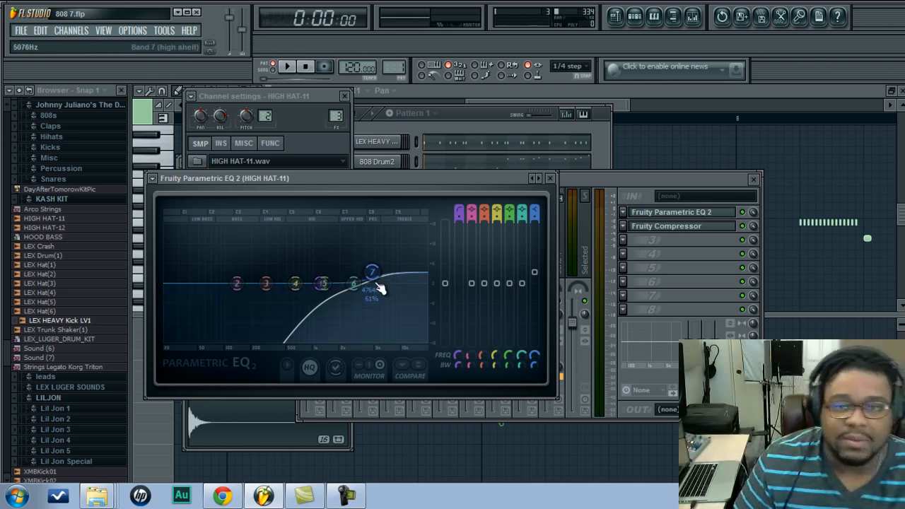
drag(372, 272, 371, 283)
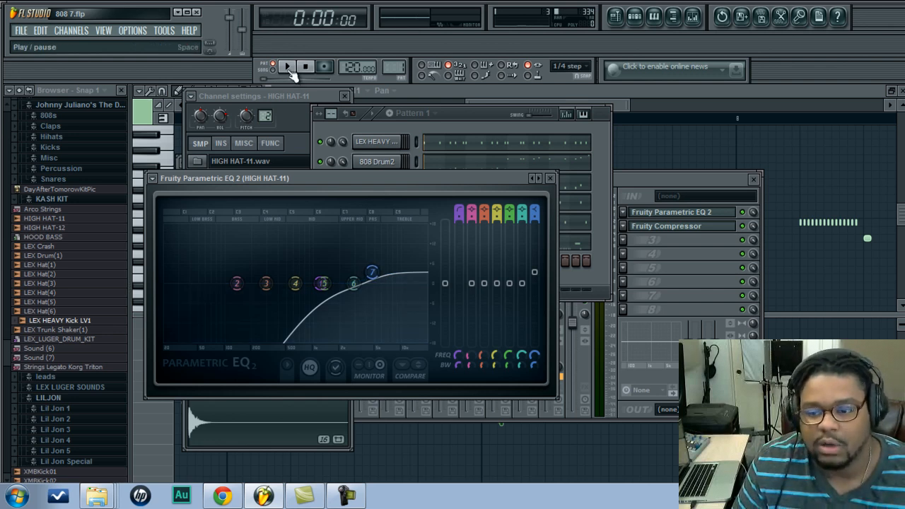
click(287, 66)
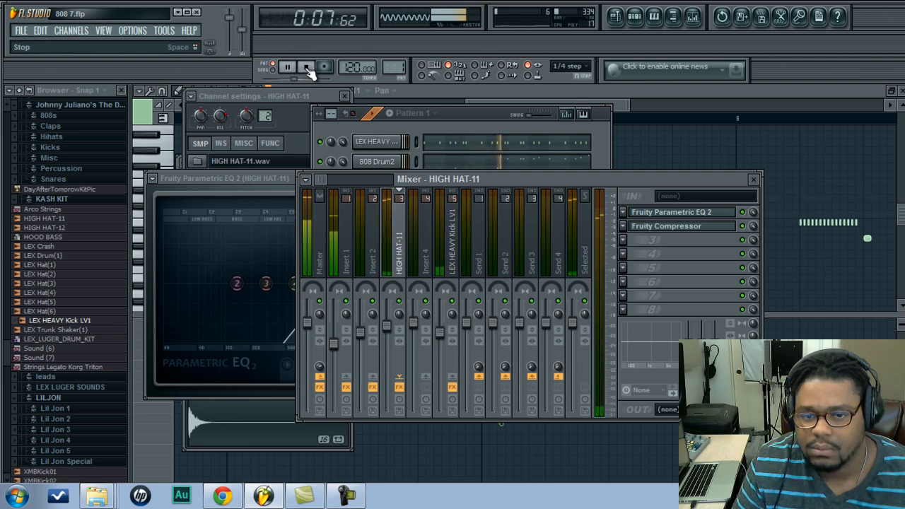
click(305, 67)
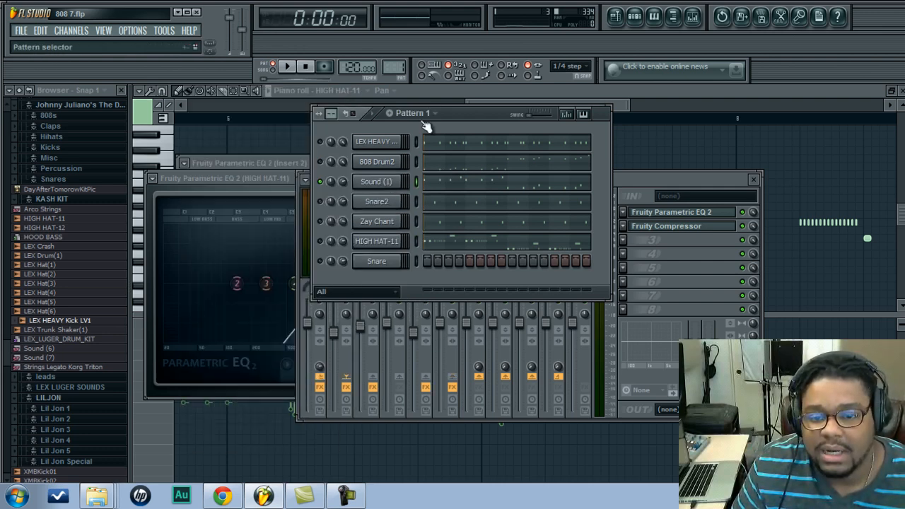
- Select Sound (1), close its settings, play and stop the beat, then open its Insert 2 EQ
click(376, 181)
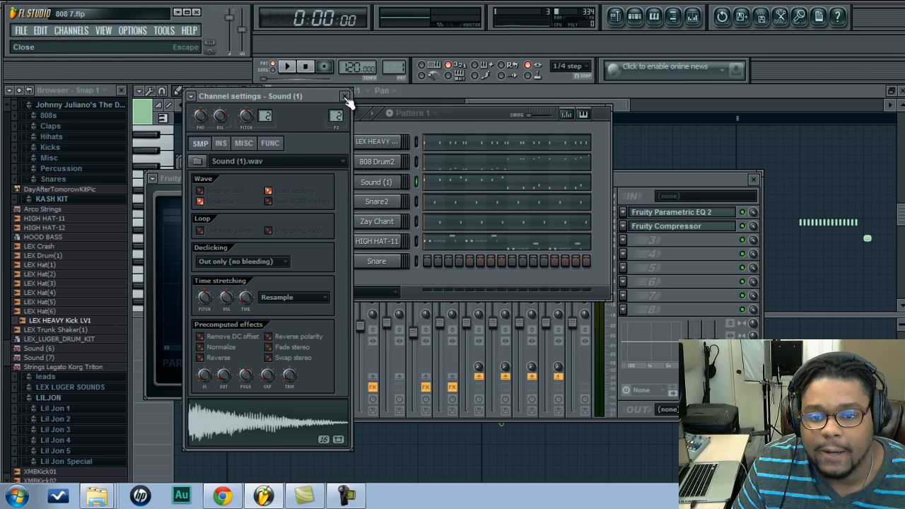
click(286, 66)
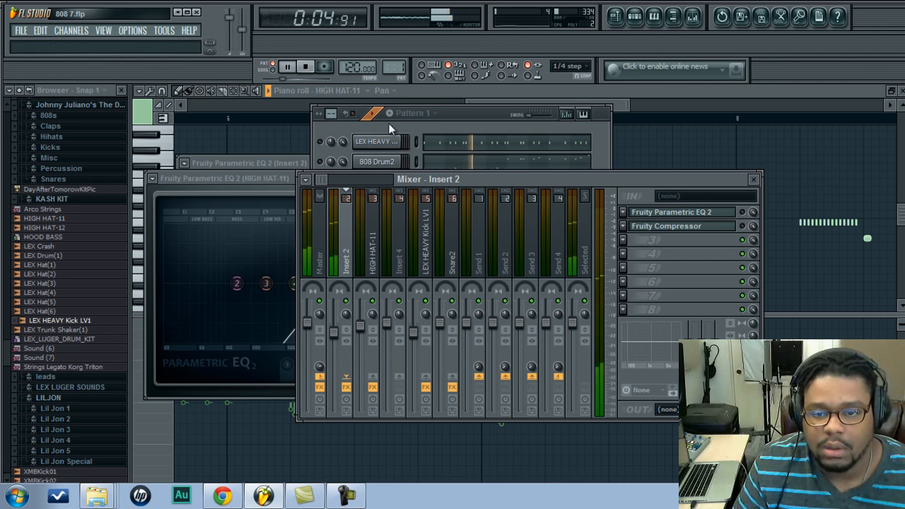
click(287, 66)
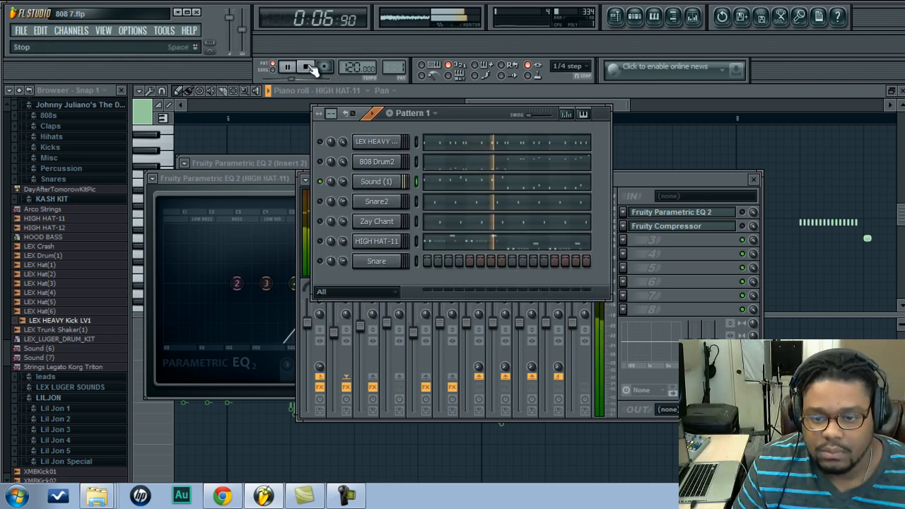
click(305, 66)
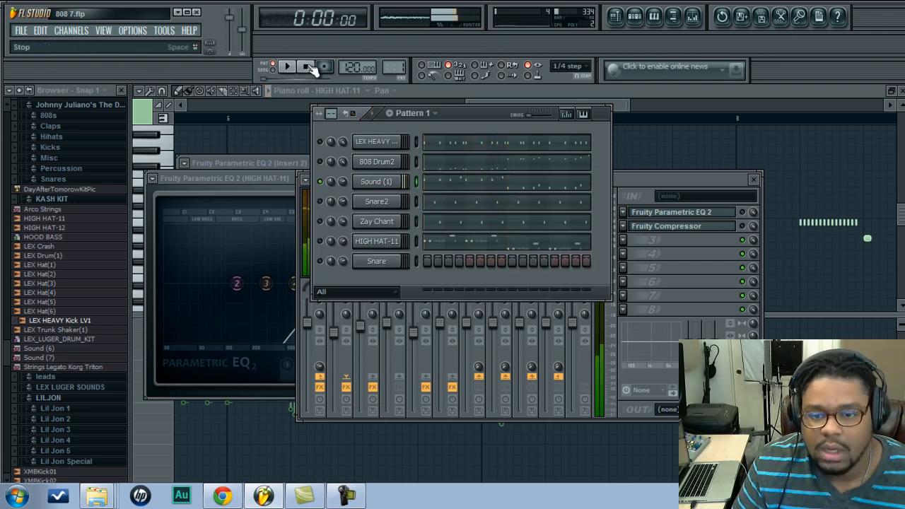
click(377, 182)
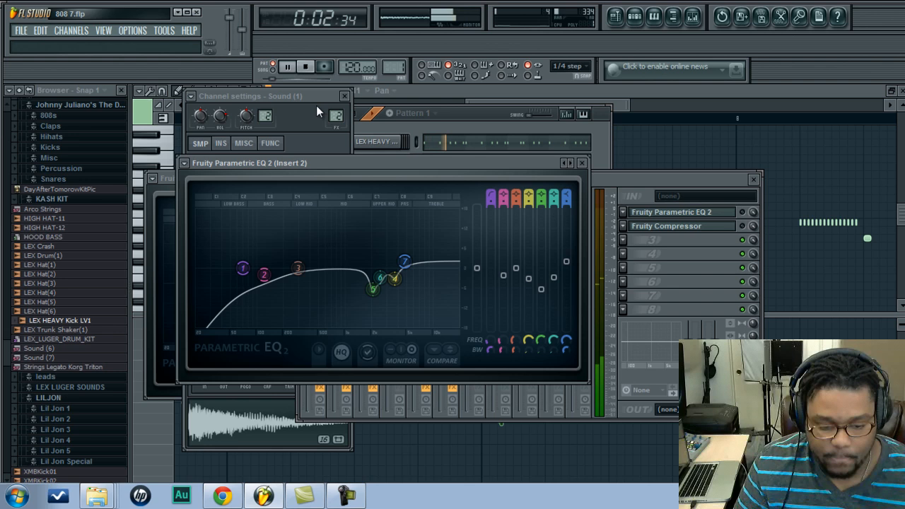
- Stop playback and nudge the Sound (1) EQ's second low band up to about 121 Hz
click(287, 66)
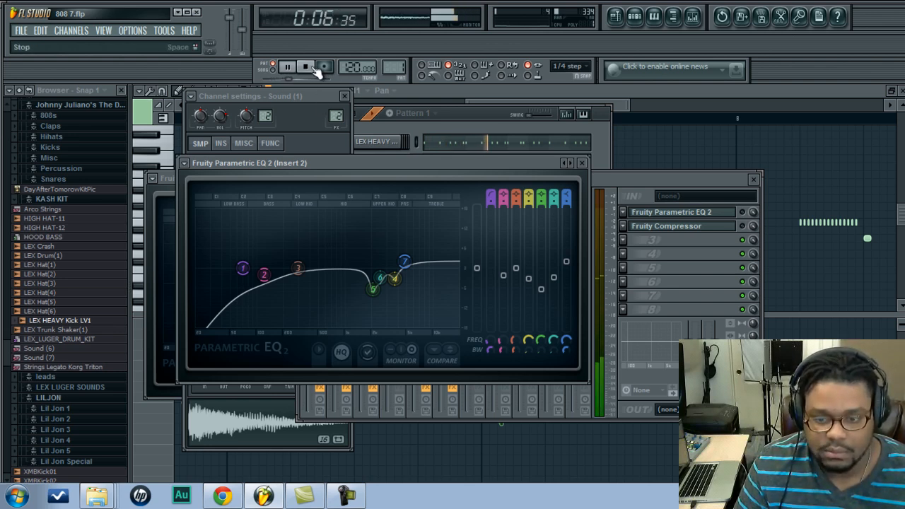
click(305, 66)
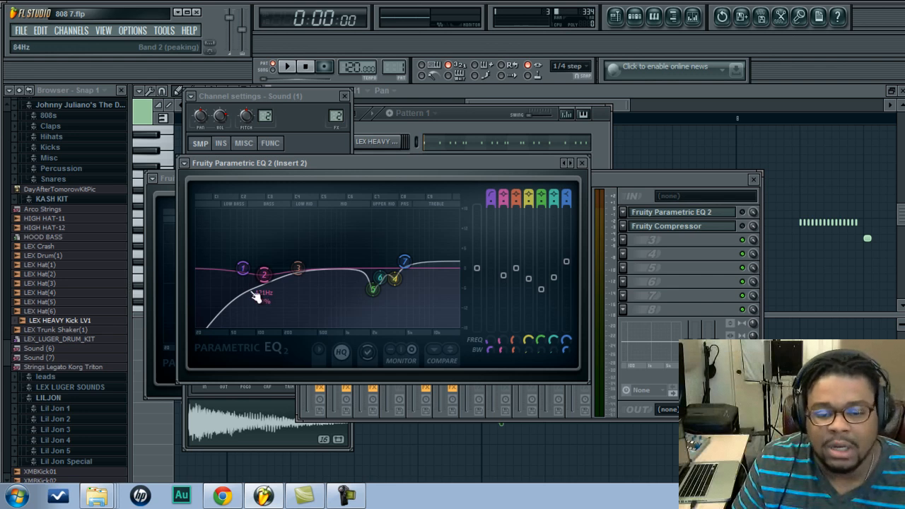
drag(258, 297, 222, 304)
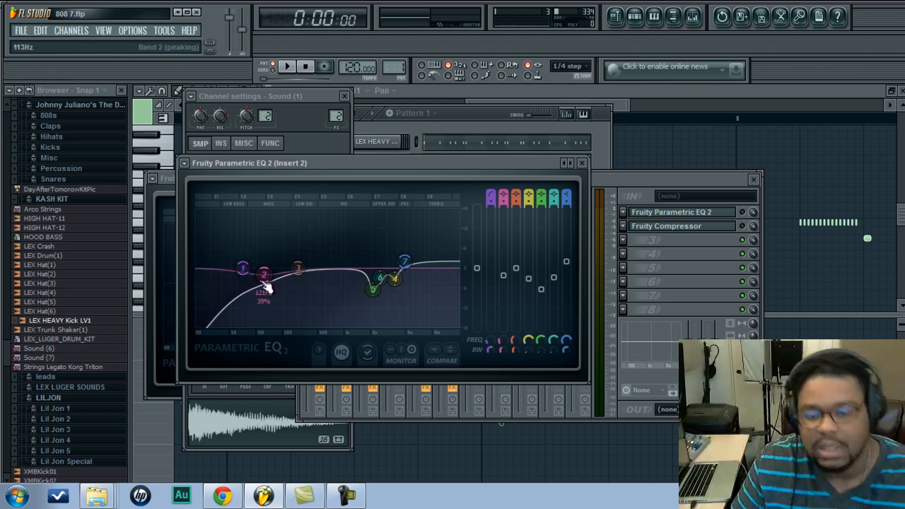
drag(263, 274, 263, 292)
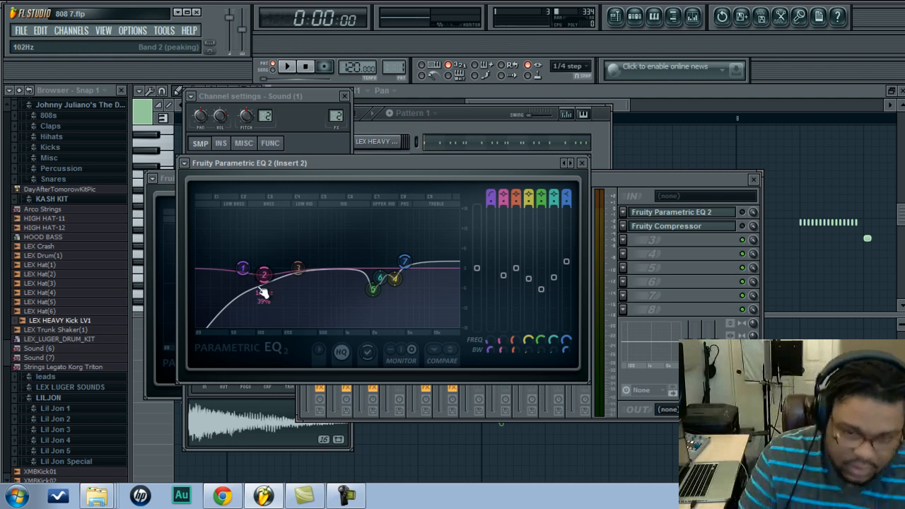
drag(264, 274, 268, 279)
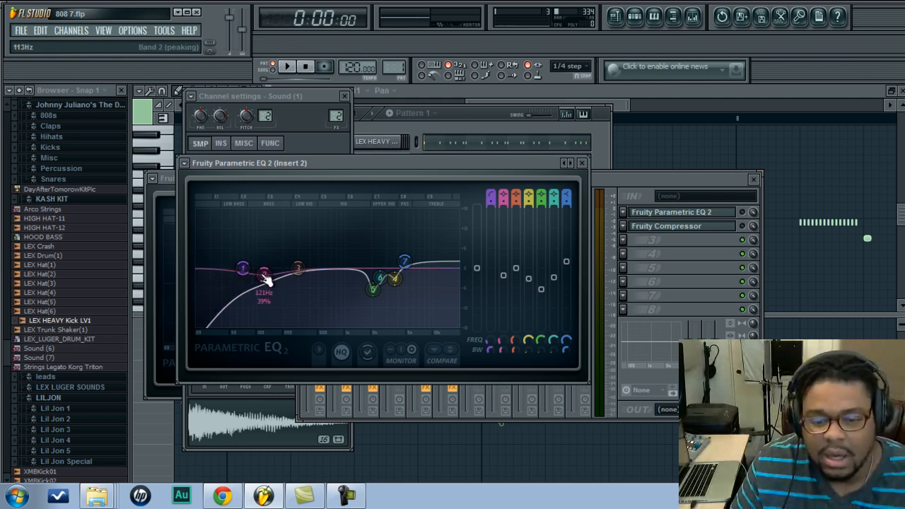
drag(264, 274, 268, 279)
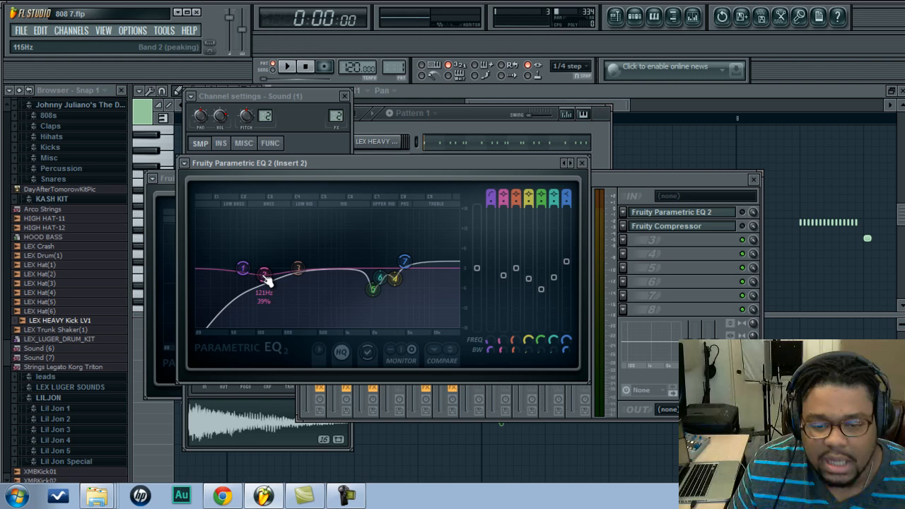
drag(263, 274, 265, 276)
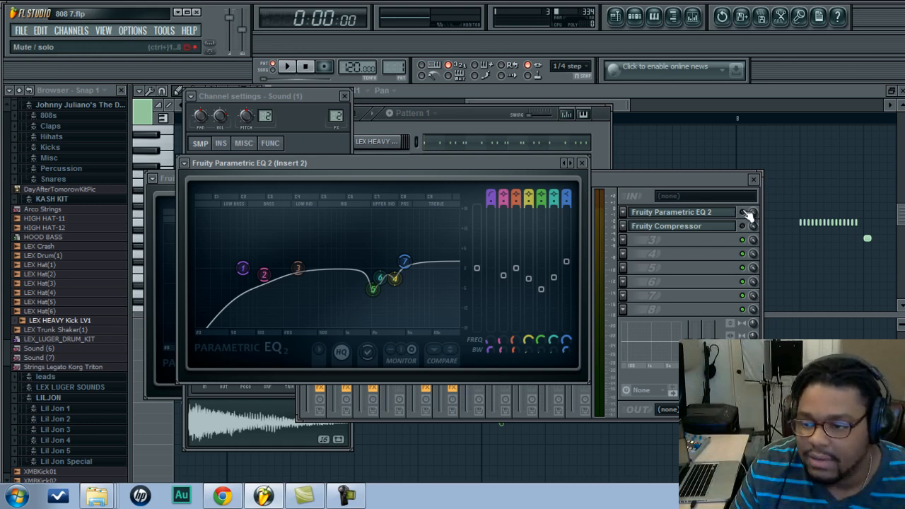
- Replace the EQ with a default Fruity Parametric EQ 2, adding a 70 Hz low cut and 129 Hz dip
right_click(746, 211)
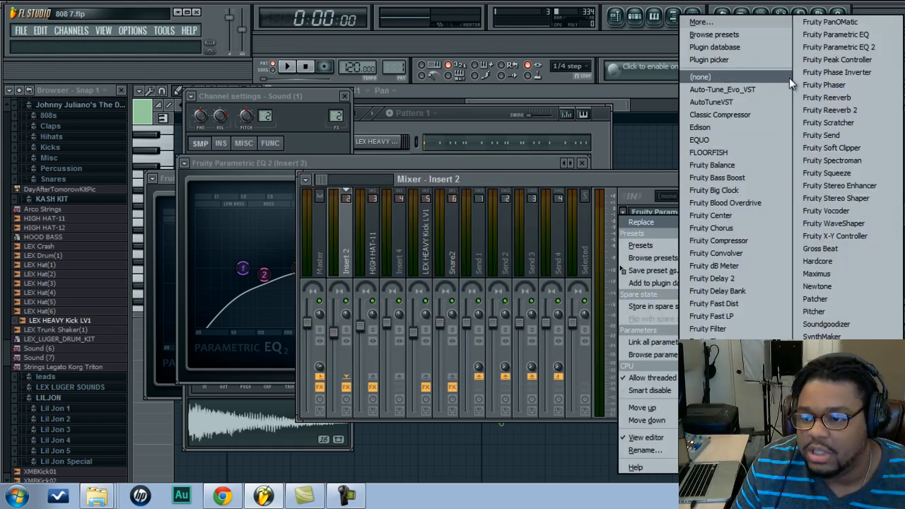
click(718, 240)
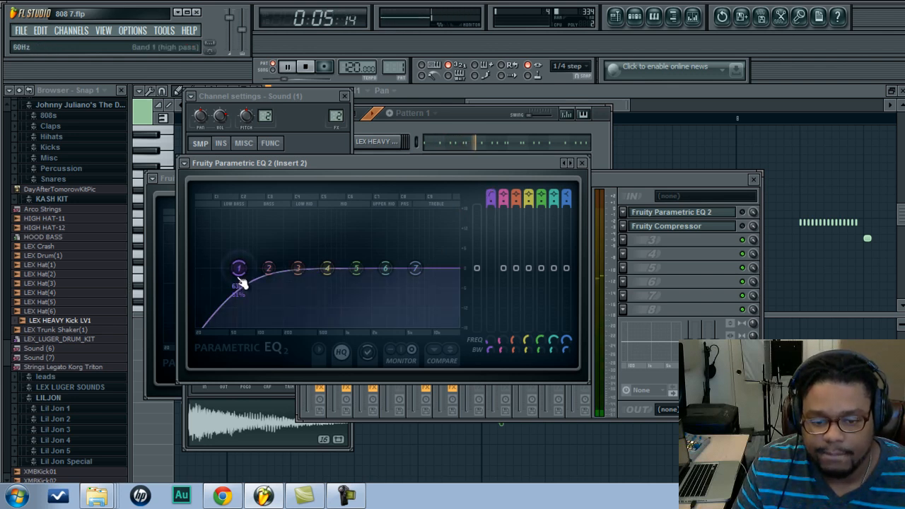
drag(239, 269, 242, 269)
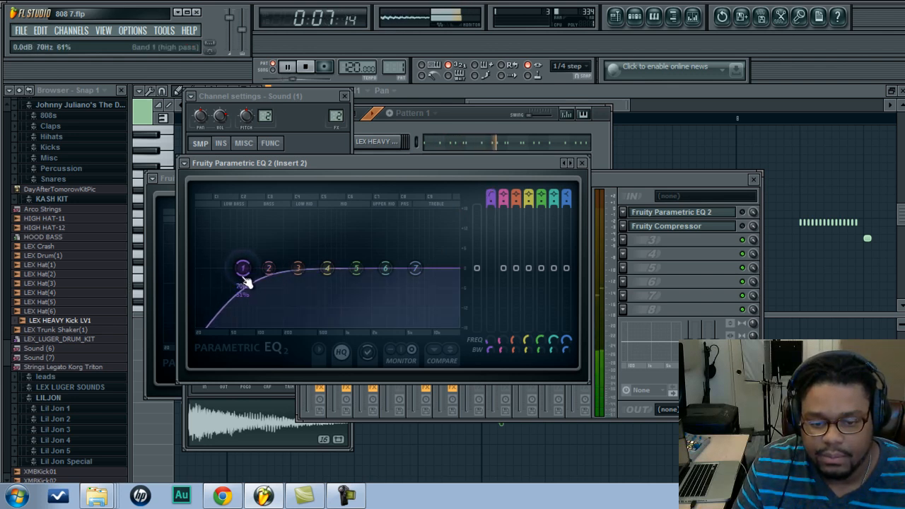
drag(243, 267, 265, 274)
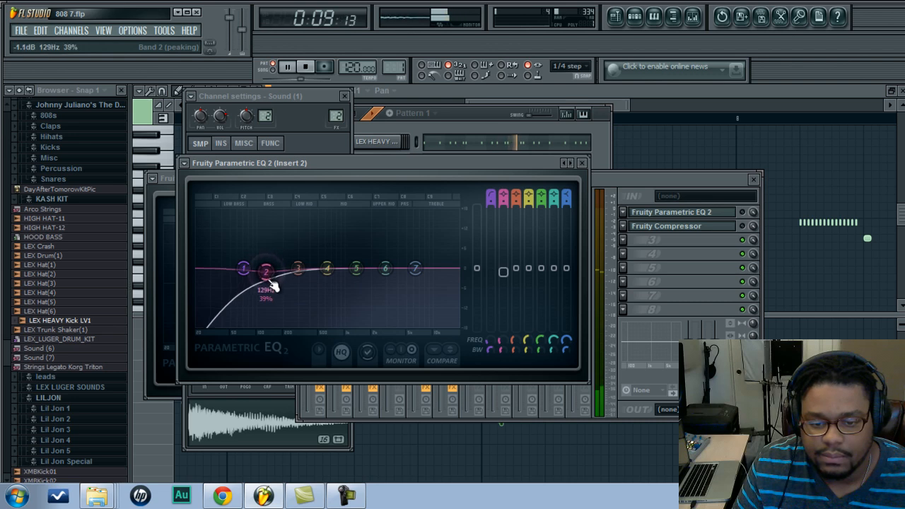
drag(265, 272, 265, 274)
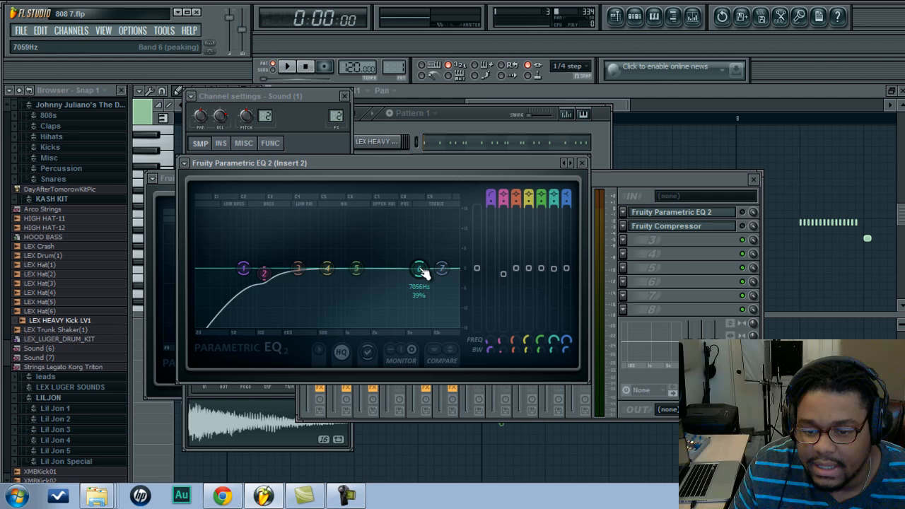
- Move the high band to about 7 kHz and shape a tall, narrow boost near 1.5 kHz
drag(419, 269, 356, 269)
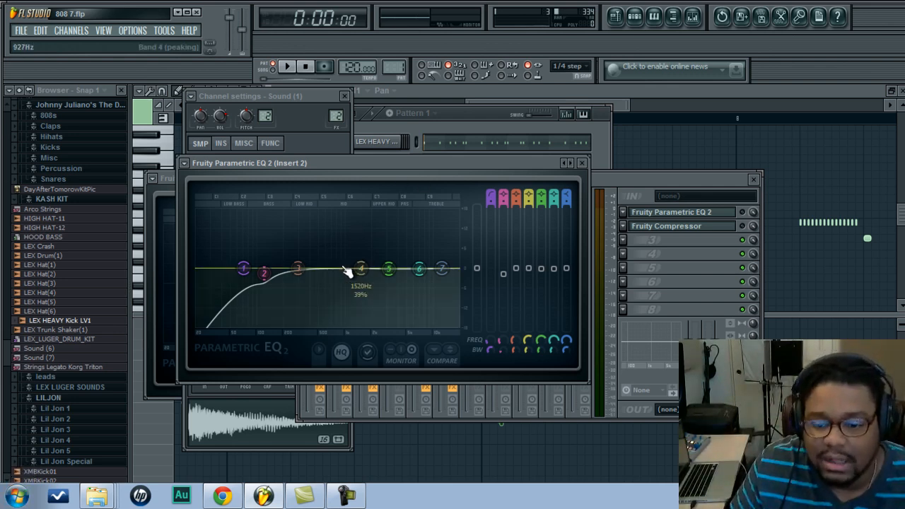
drag(361, 267, 354, 230)
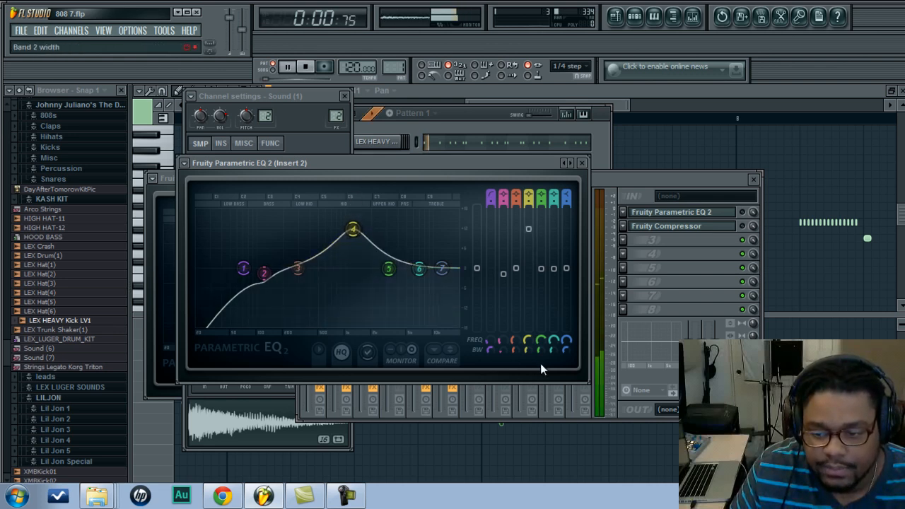
drag(352, 230, 352, 234)
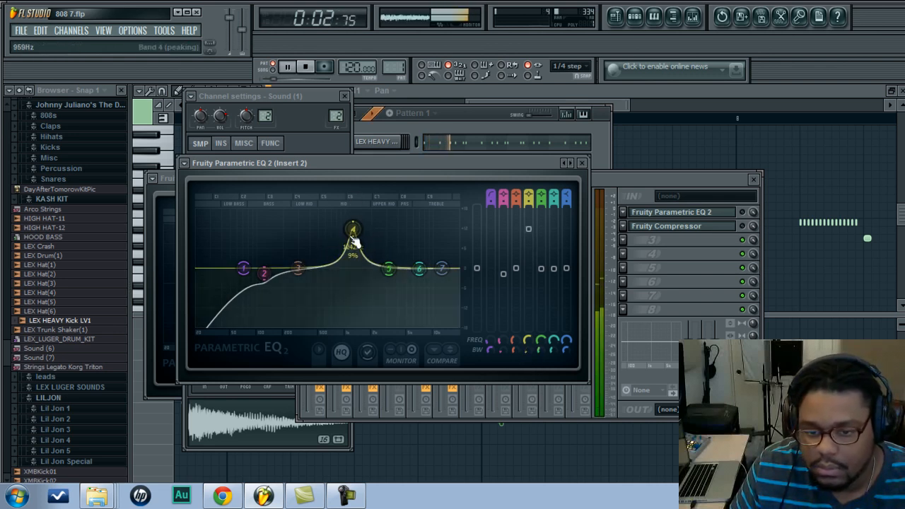
drag(351, 230, 368, 222)
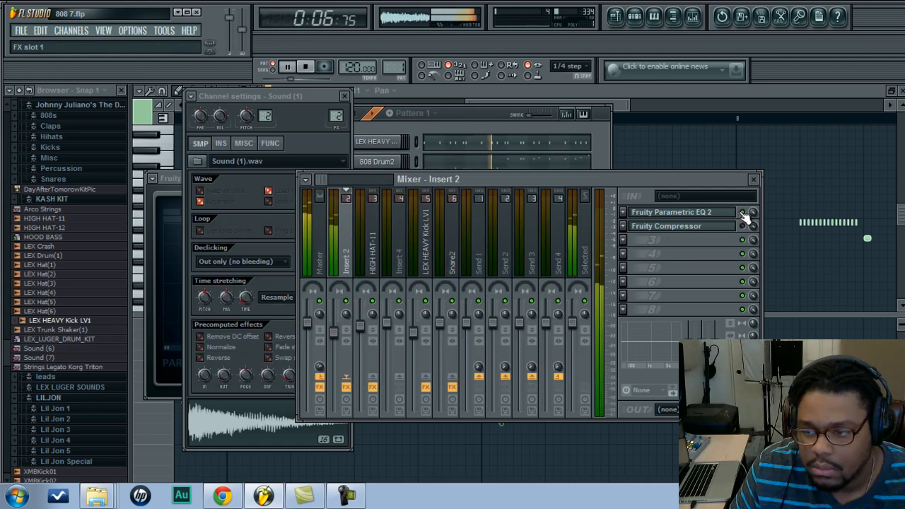
- Sweep the narrow boost from about 500 Hz up to 2.4 kHz to locate the ringing tone
click(679, 212)
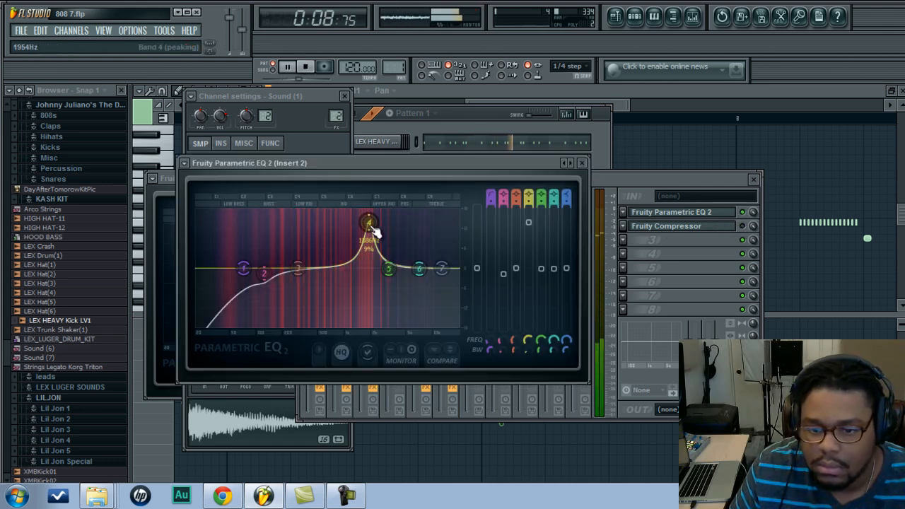
drag(367, 223, 318, 226)
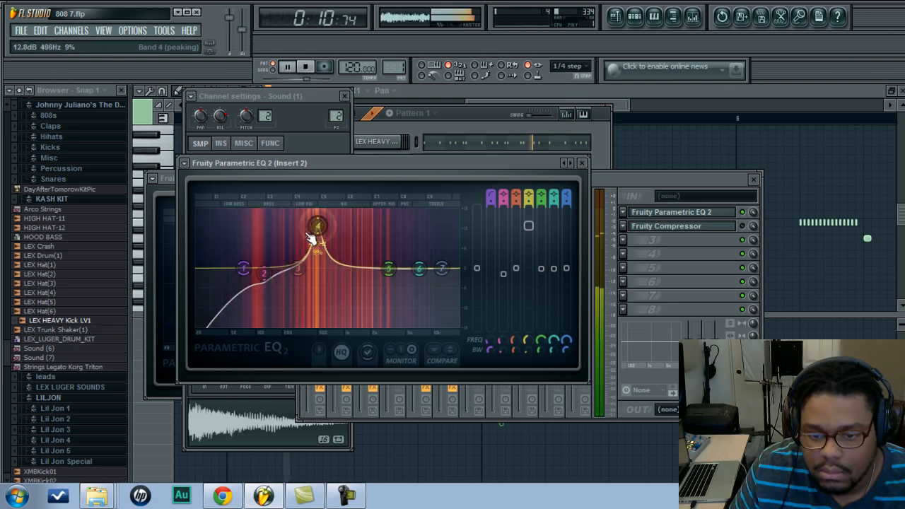
drag(318, 226, 355, 228)
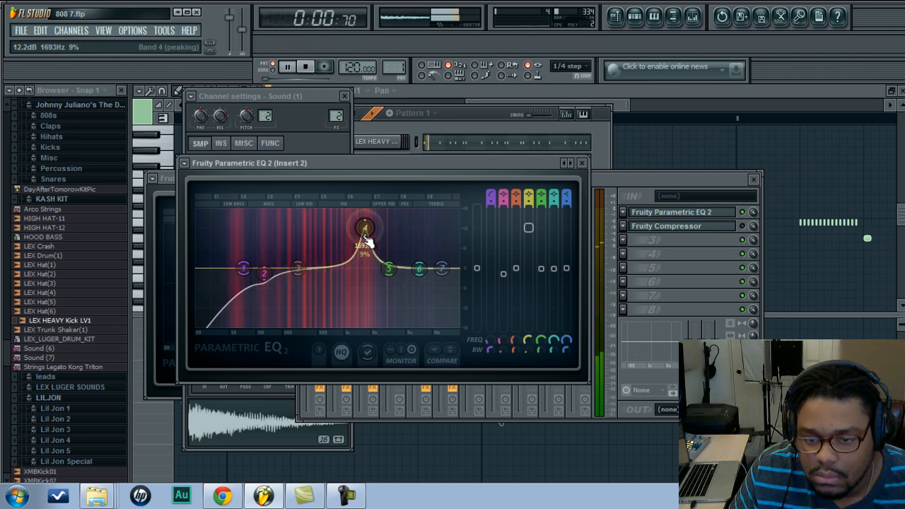
drag(365, 234, 368, 226)
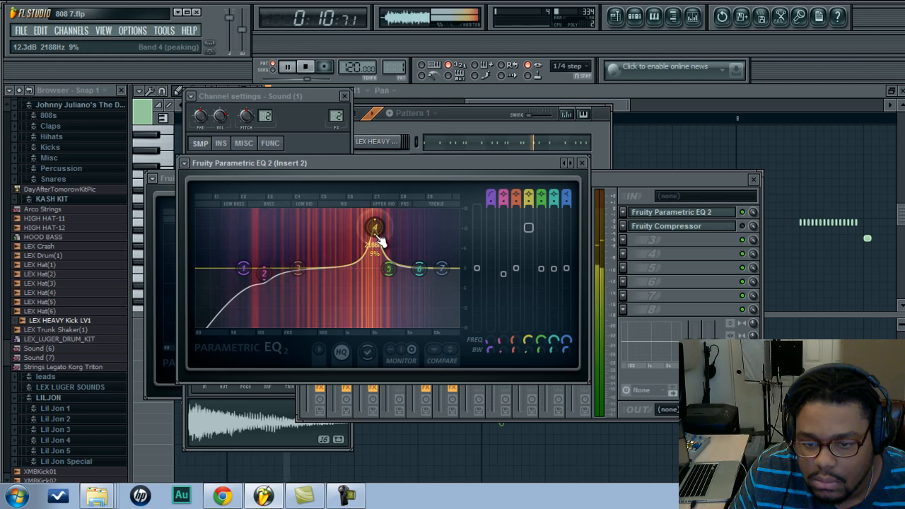
drag(374, 226, 377, 224)
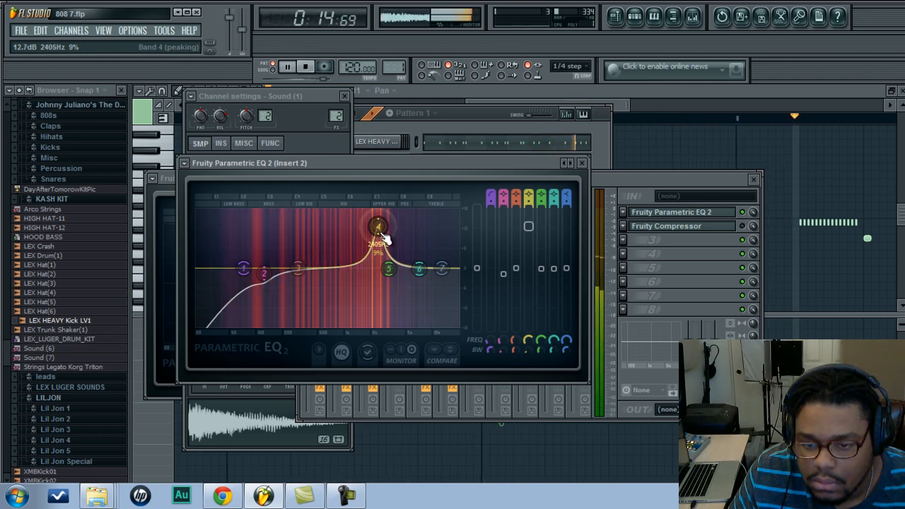
drag(378, 225, 381, 225)
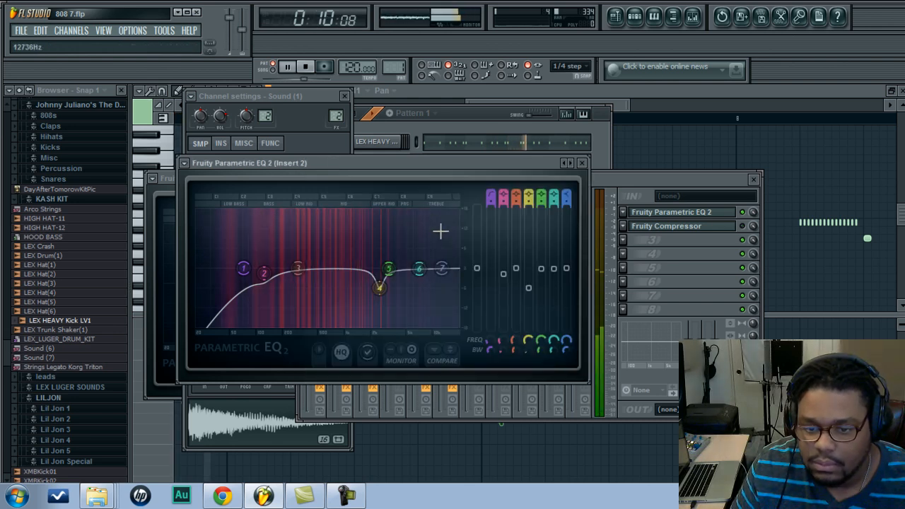
- Pull the found tone into a cut near 2 kHz and boost another band narrowly at 3.2 kHz
drag(418, 271, 421, 271)
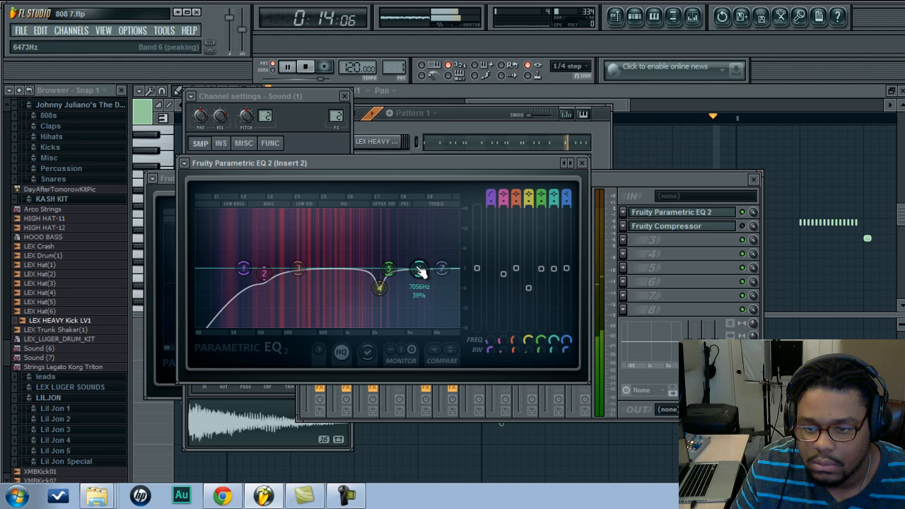
click(304, 66)
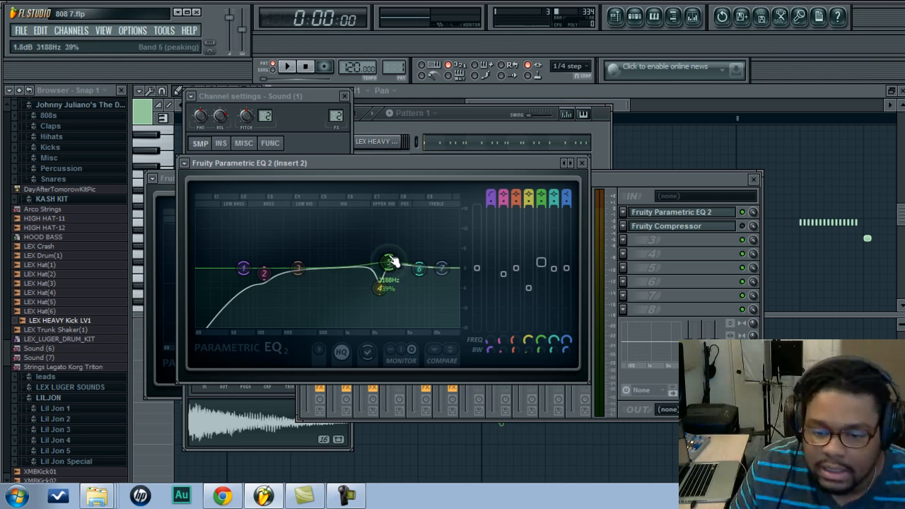
drag(388, 263, 392, 230)
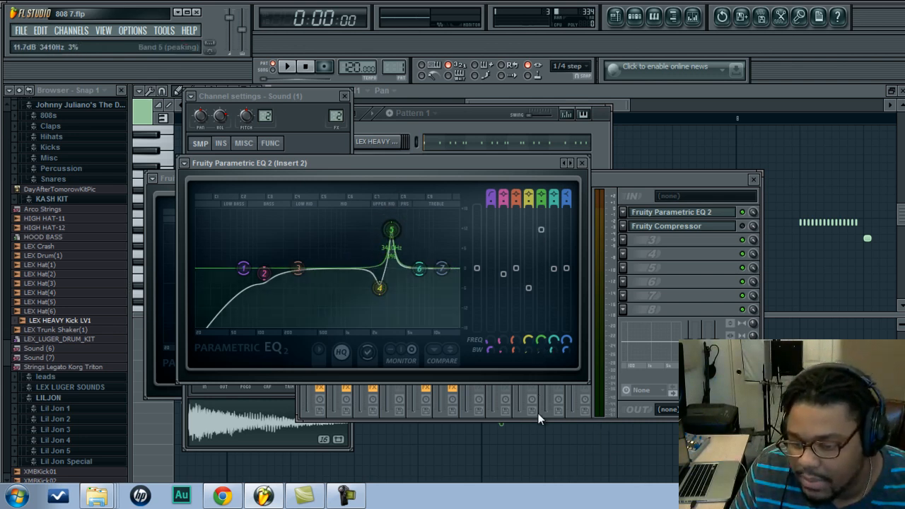
drag(391, 227, 391, 232)
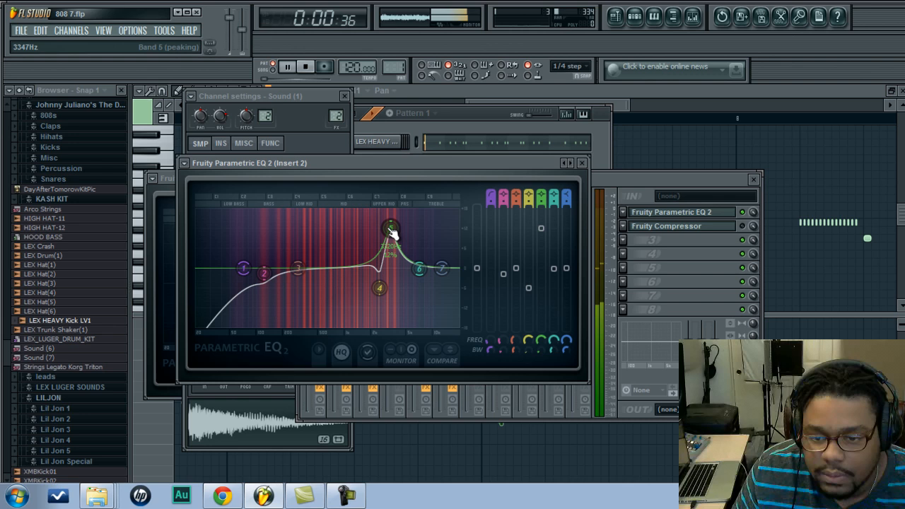
- Sweep the narrow boost between about 3.1 and 3.9 kHz, then flatten it again
drag(391, 229, 389, 228)
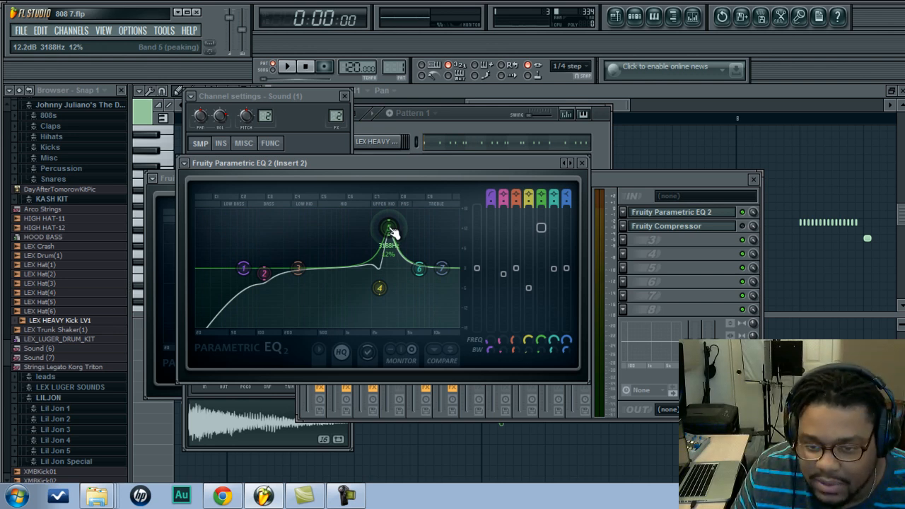
click(286, 66)
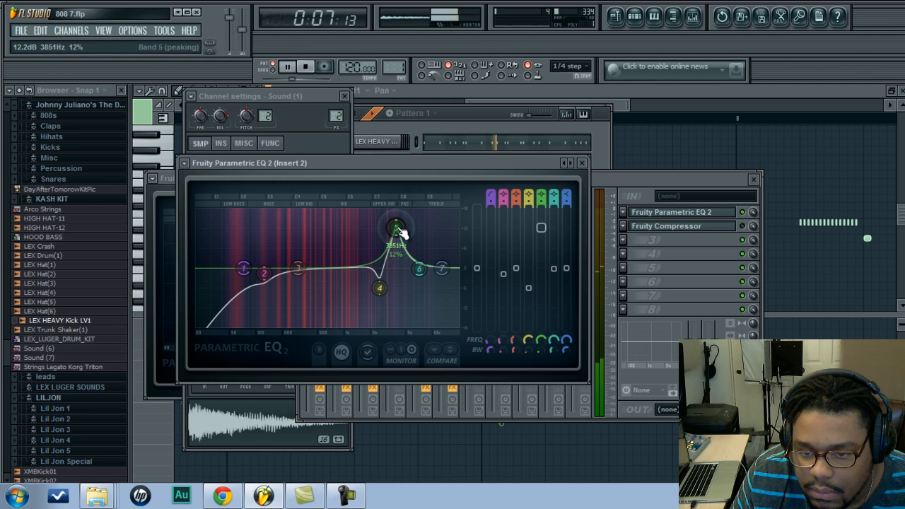
drag(391, 228, 388, 226)
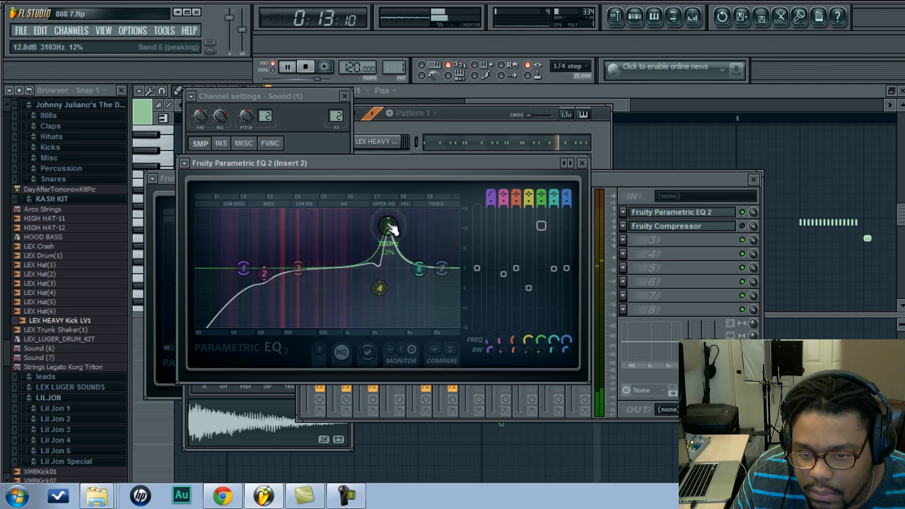
drag(389, 230, 388, 225)
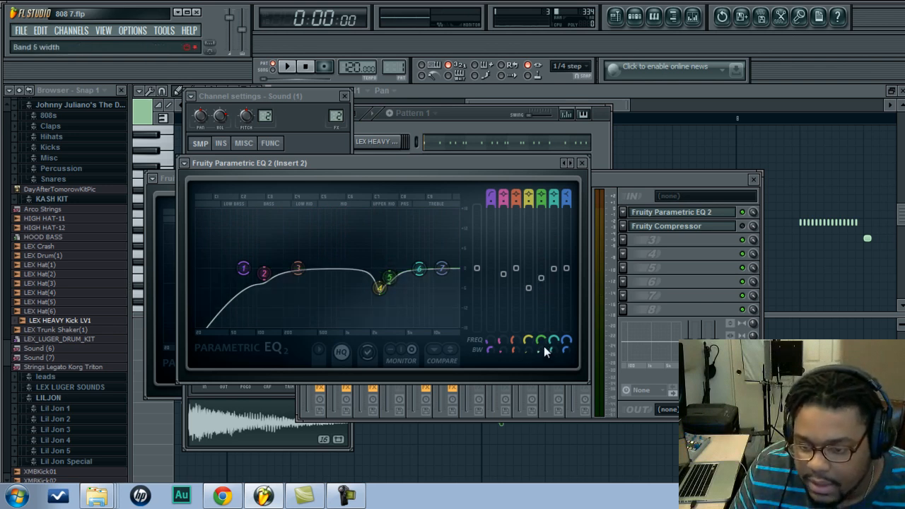
drag(378, 286, 385, 279)
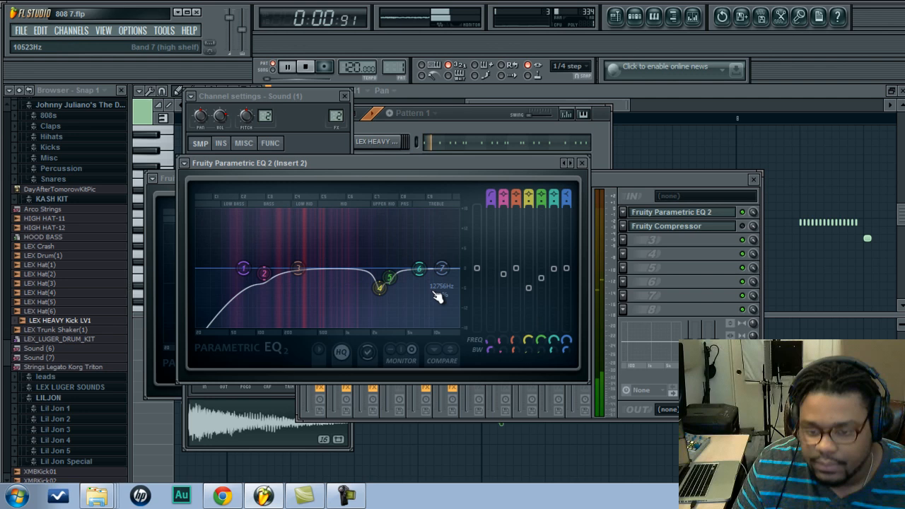
- Bring band 6 down to about 4.8 kHz and raise it into a narrow peak
drag(442, 268, 419, 269)
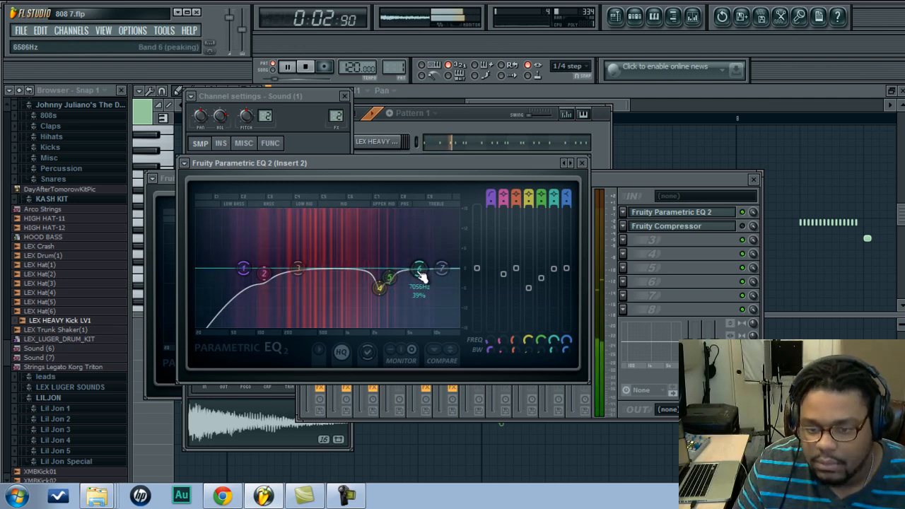
drag(417, 268, 403, 247)
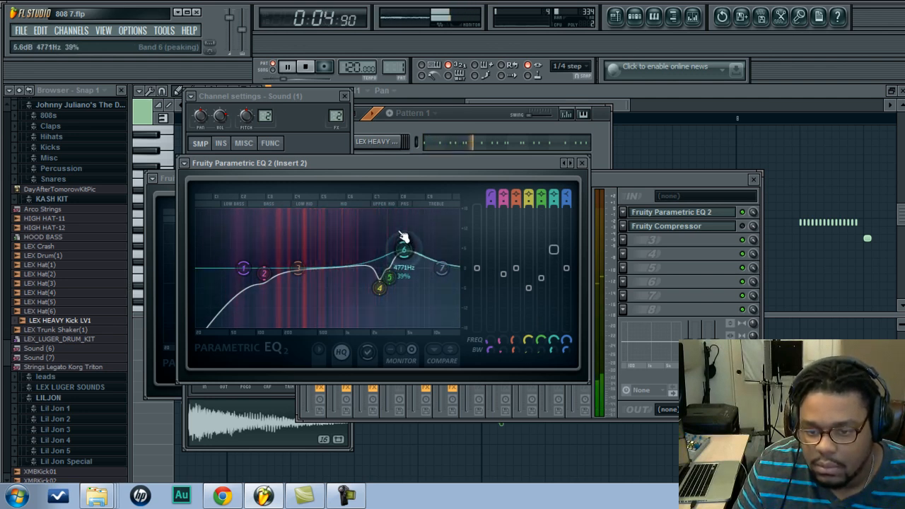
drag(401, 244, 405, 236)
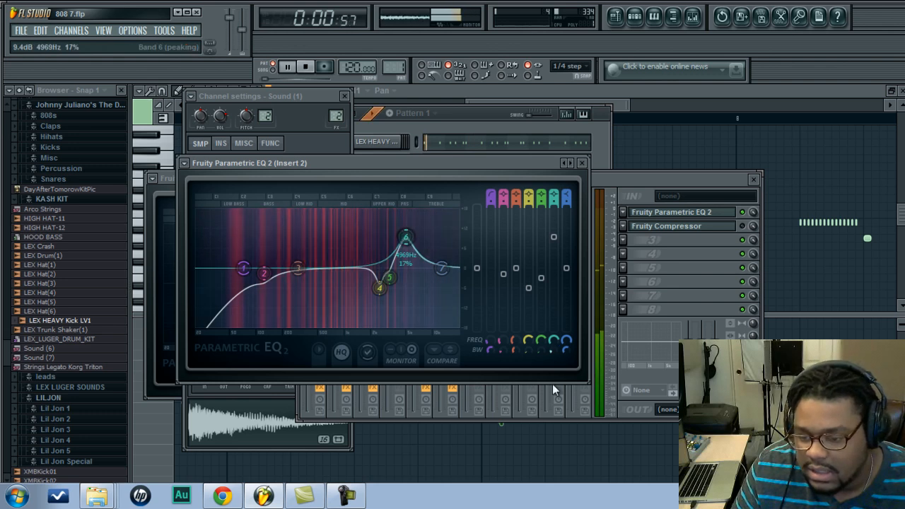
drag(406, 237, 405, 227)
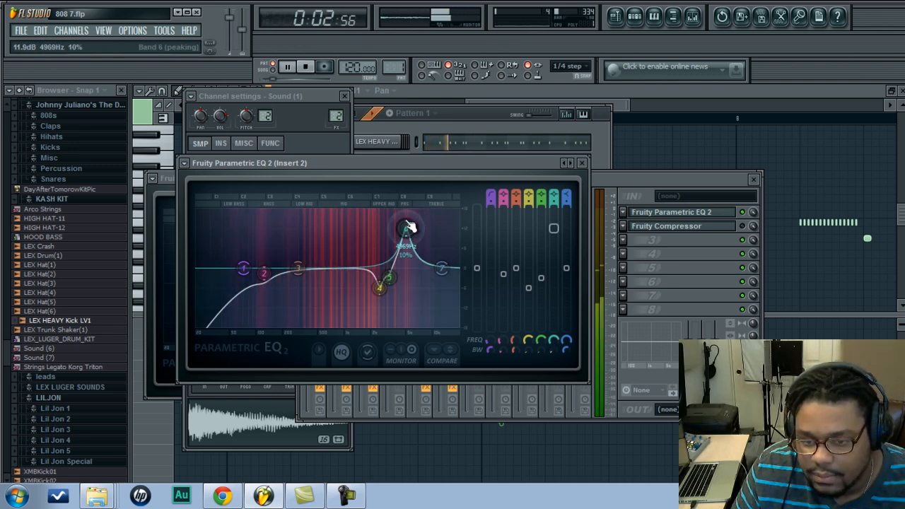
drag(407, 226, 402, 222)
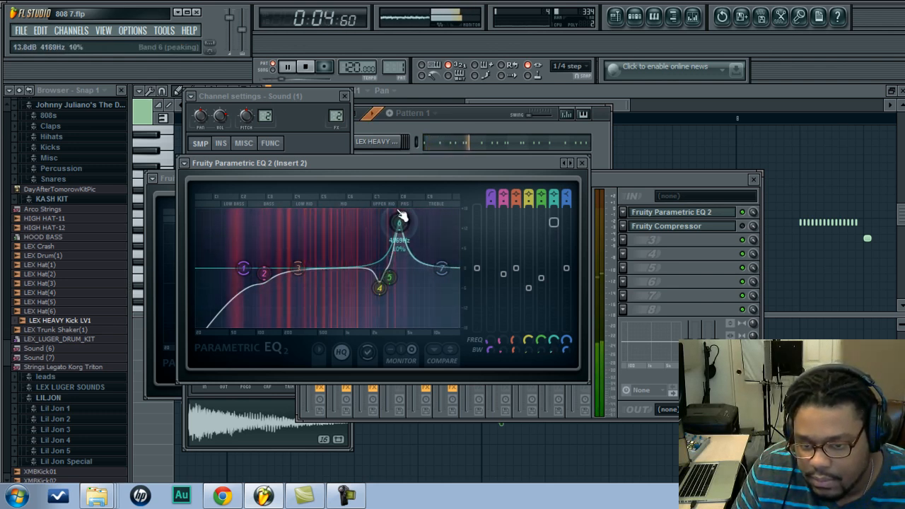
- Sweep the band 6 peak down to about 2 kHz, narrow it, then pull it into a cut
drag(402, 222, 417, 222)
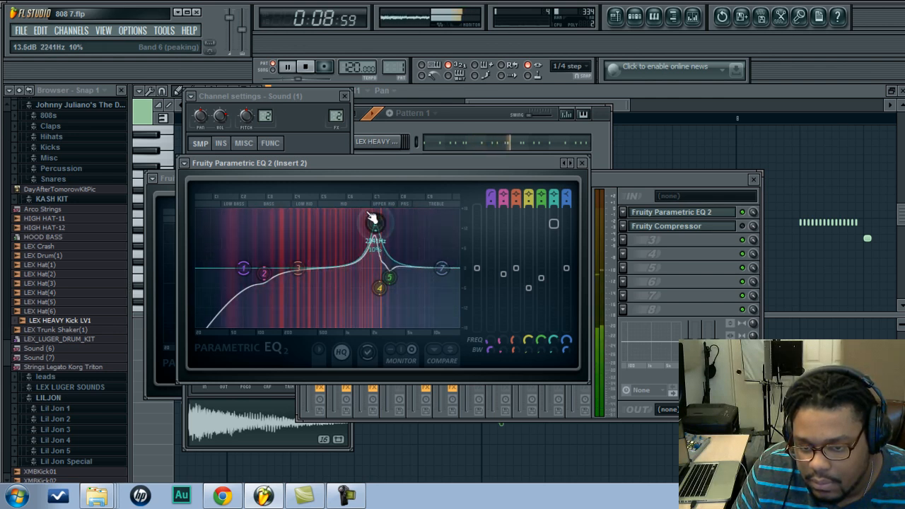
drag(374, 223, 372, 223)
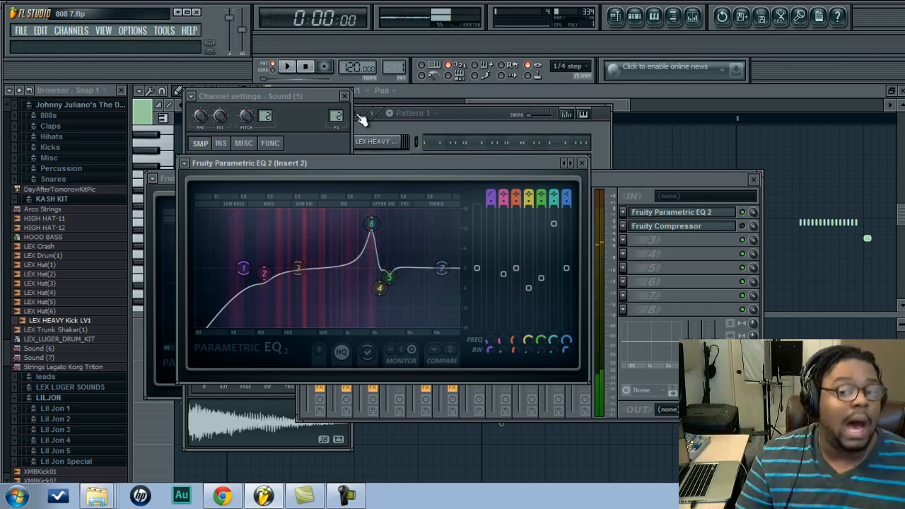
drag(371, 225, 374, 226)
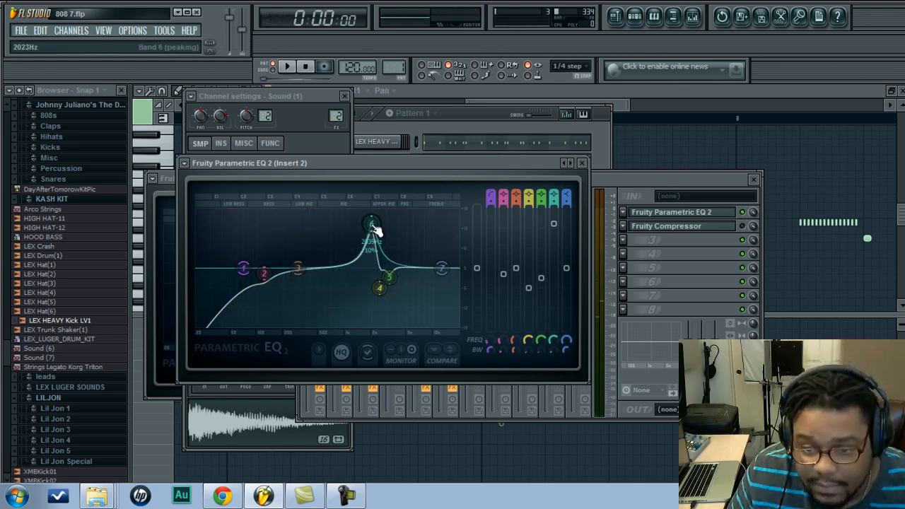
drag(373, 225, 370, 223)
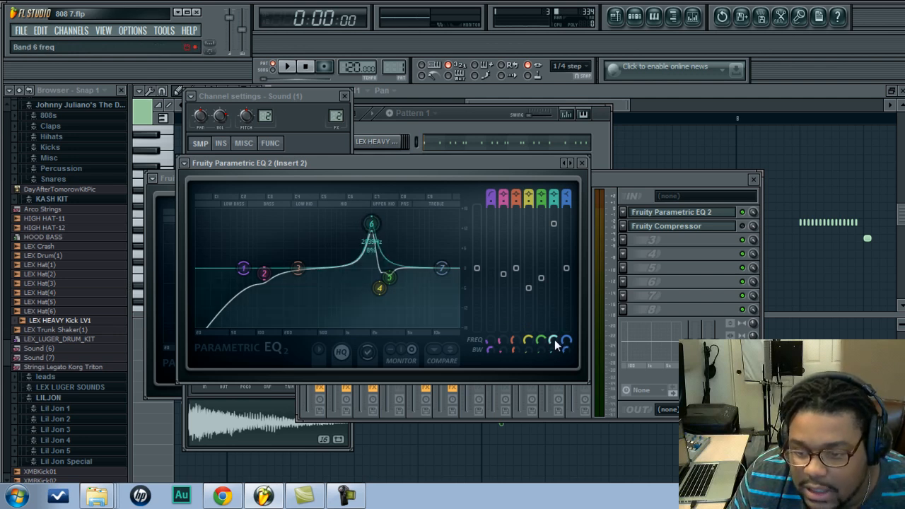
click(287, 66)
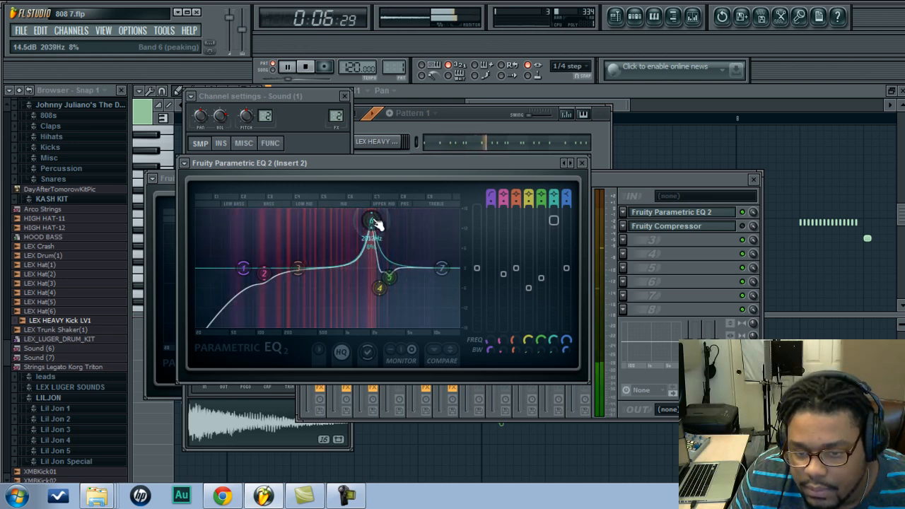
drag(372, 219, 374, 218)
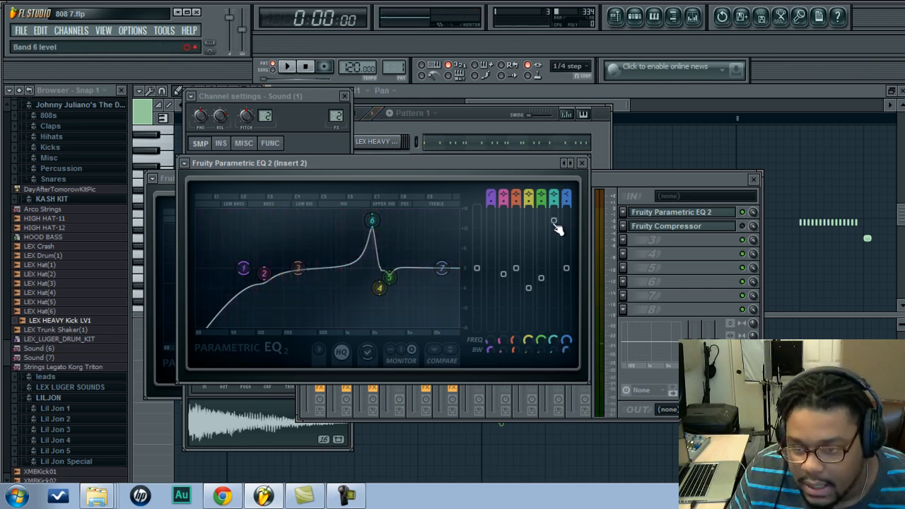
drag(372, 220, 381, 289)
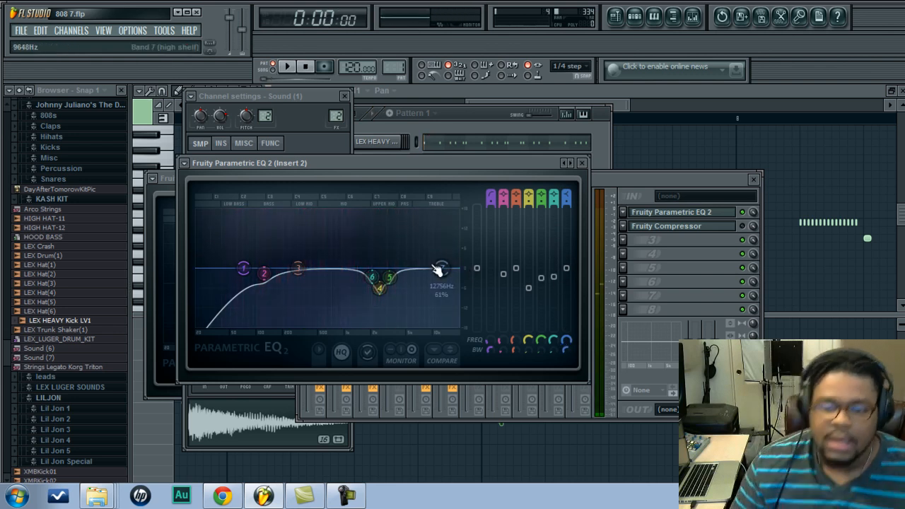
- Lower the high shelf from about 9 kHz to 4.7 kHz with a slight boost
drag(439, 269, 430, 271)
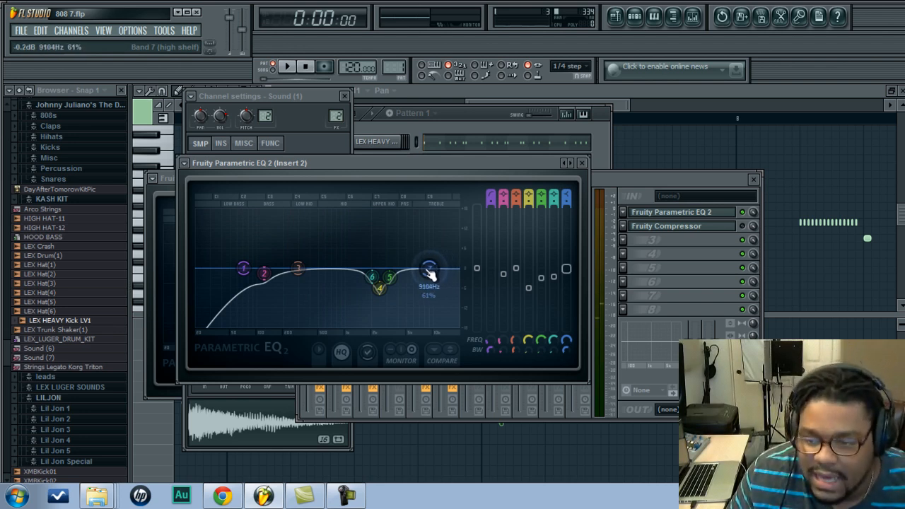
drag(429, 271, 409, 265)
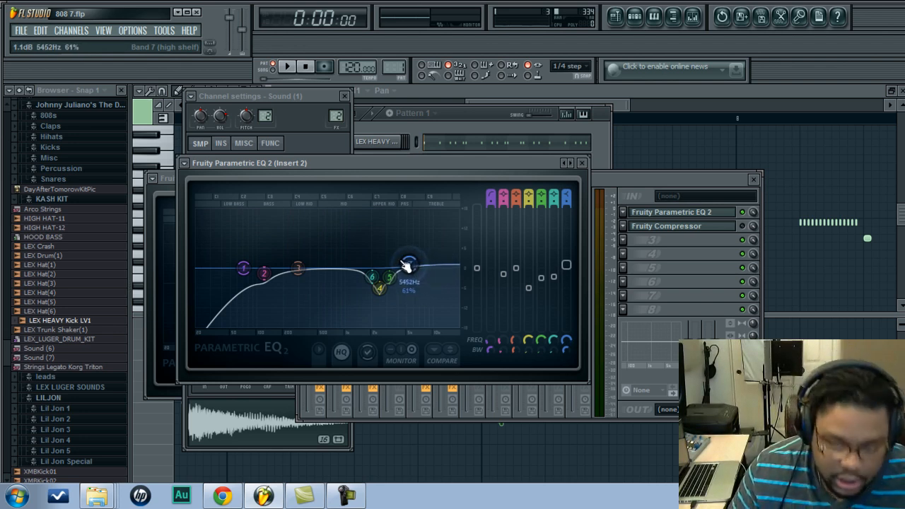
drag(409, 259, 407, 262)
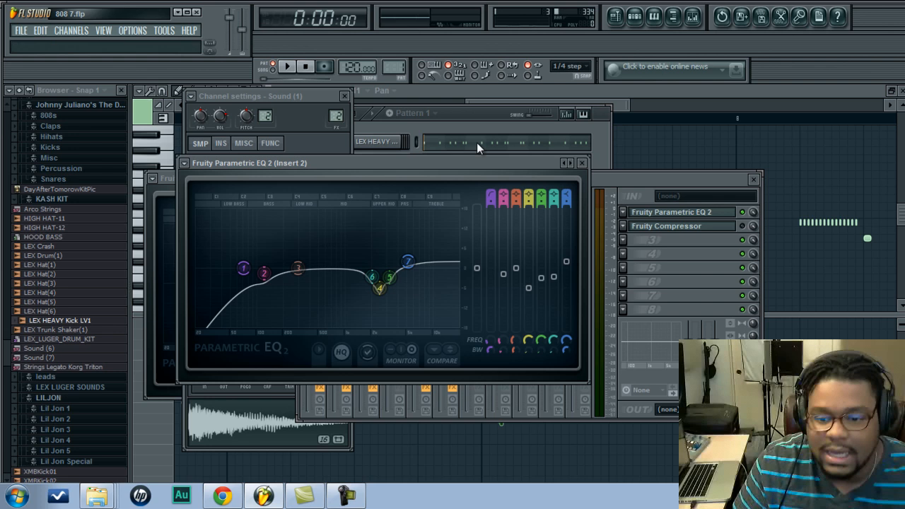
drag(408, 262, 408, 255)
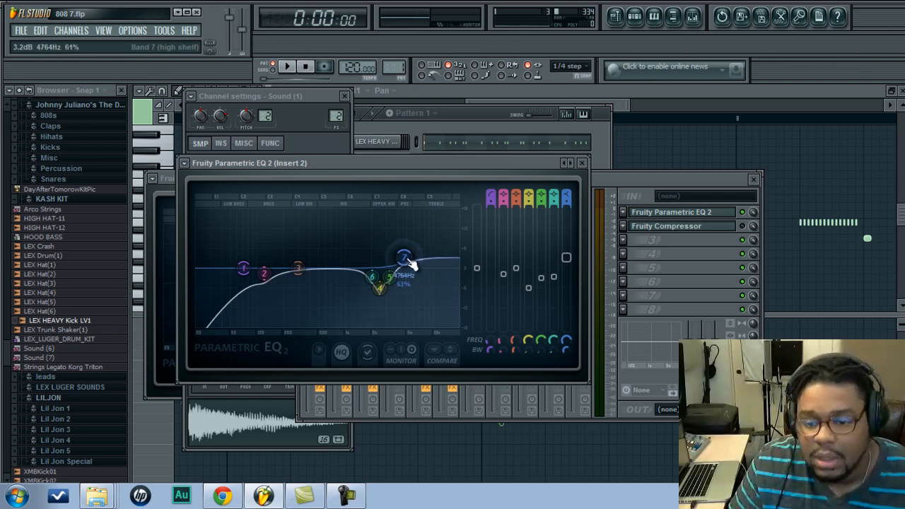
drag(403, 255, 399, 259)
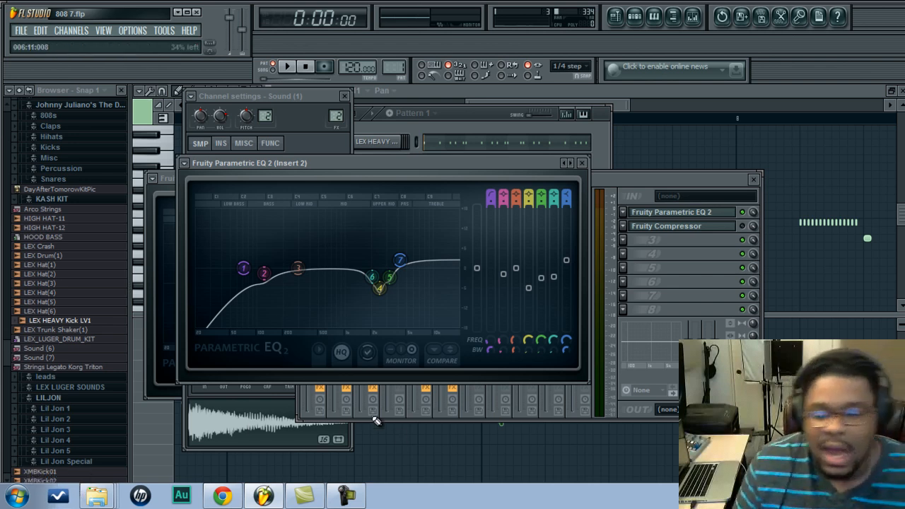
- Settle the high shelf near 4.2 kHz at +2.6 dB and nudge band 3 around 310 Hz
drag(400, 264, 401, 256)
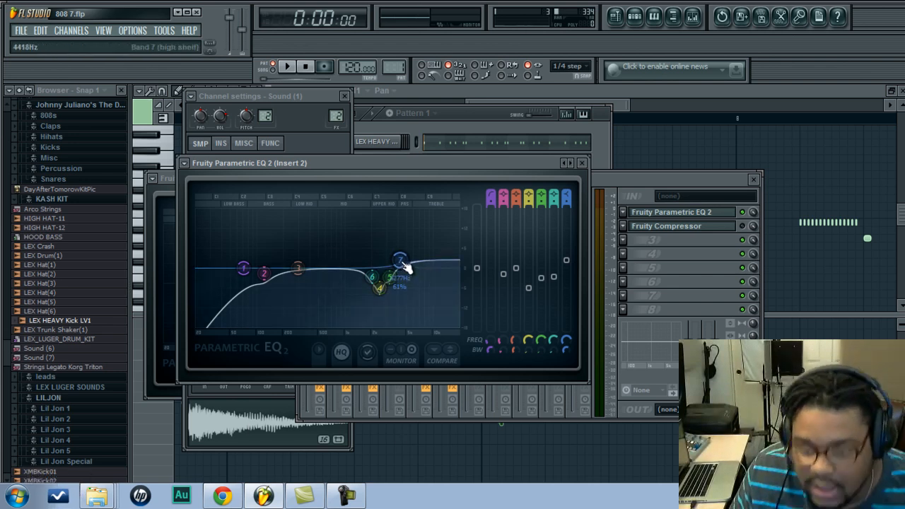
drag(400, 258, 399, 272)
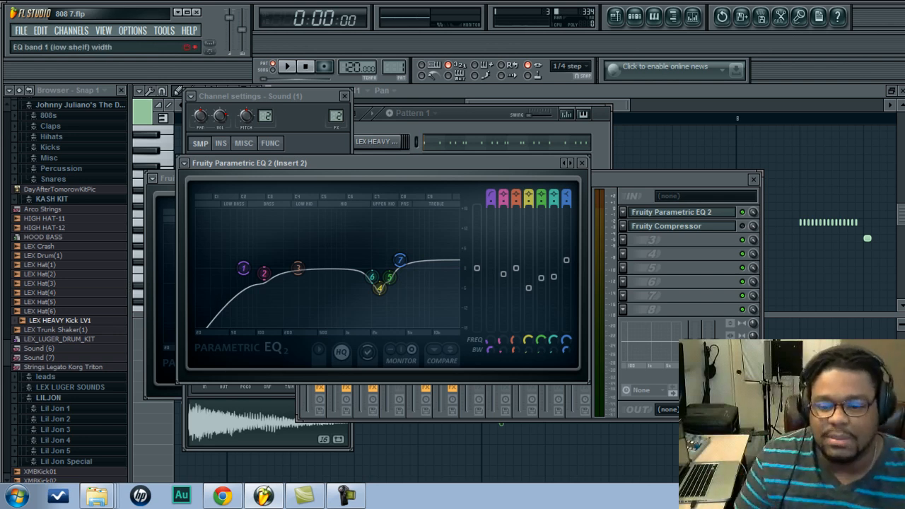
drag(400, 267, 403, 265)
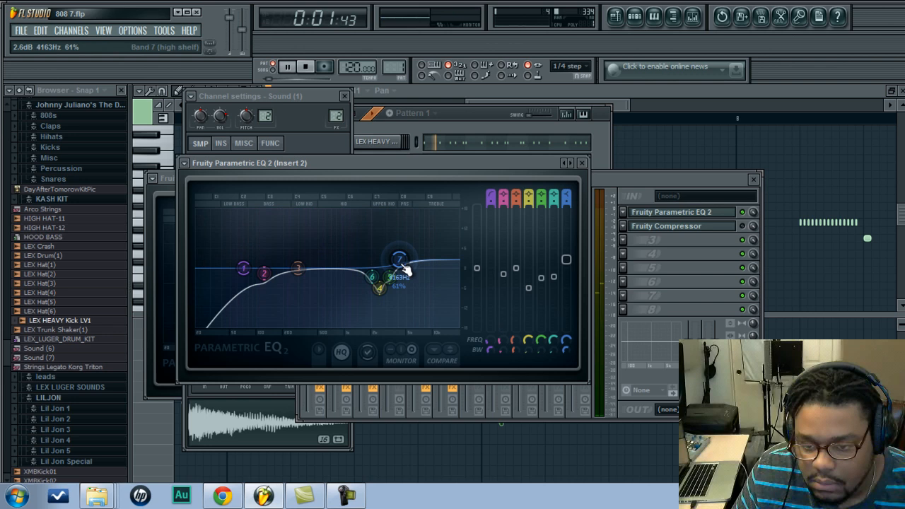
drag(400, 258, 403, 257)
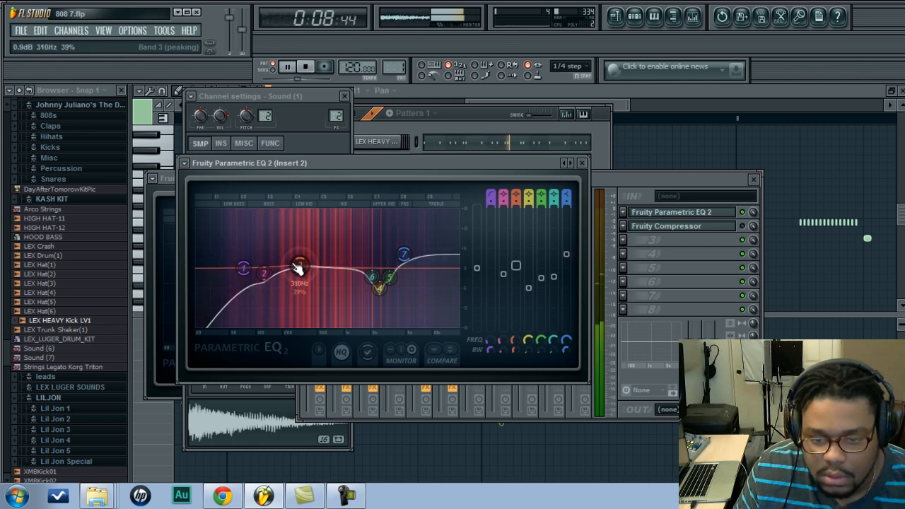
drag(295, 266, 310, 267)
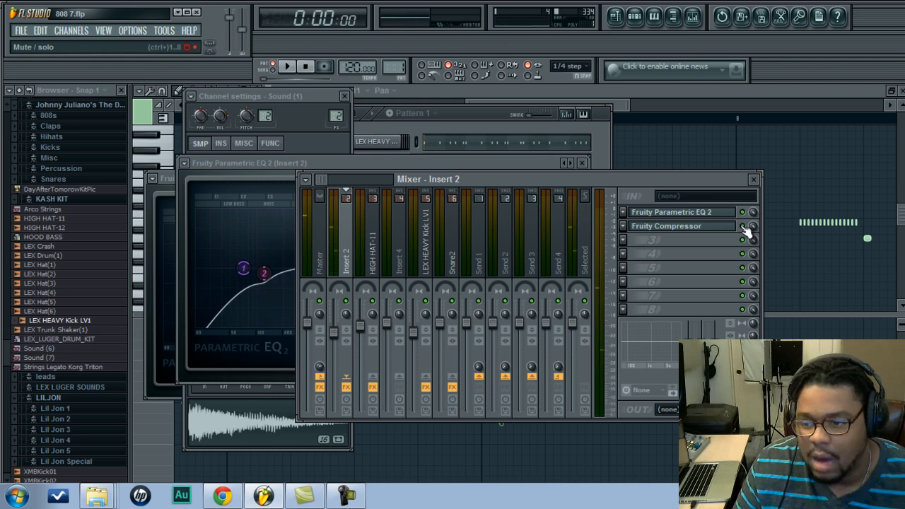
- Toggle the Insert 2 Fruity Compressor to compare the sound with and without it
click(666, 226)
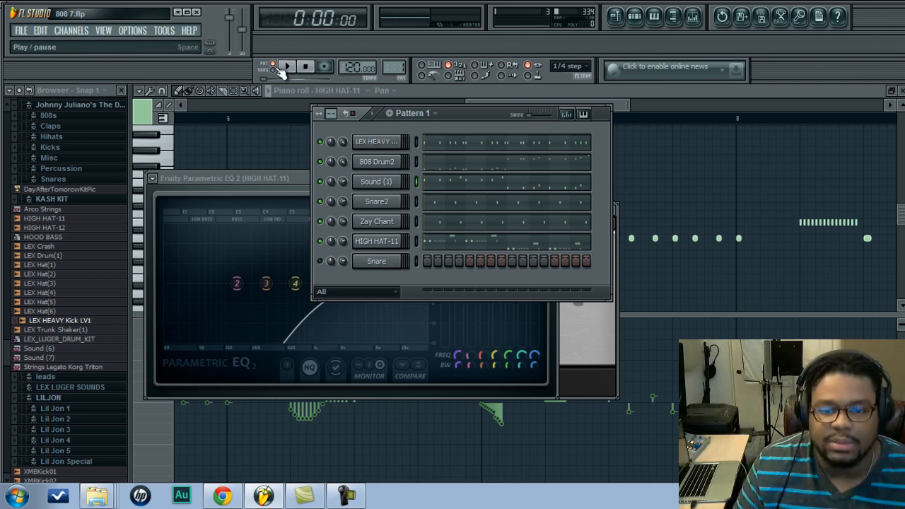
- Play the beat, then open the HIGH HAT-11 channel's notes in the piano roll
click(286, 66)
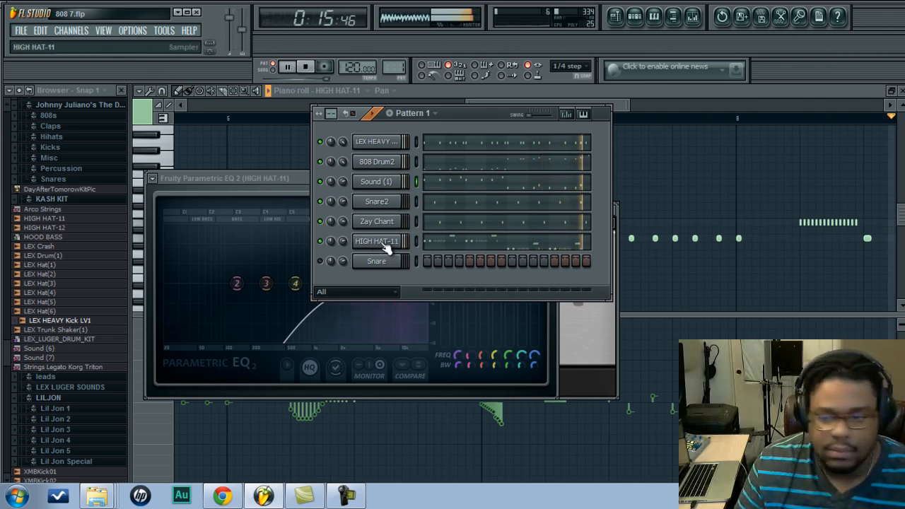
right_click(376, 241)
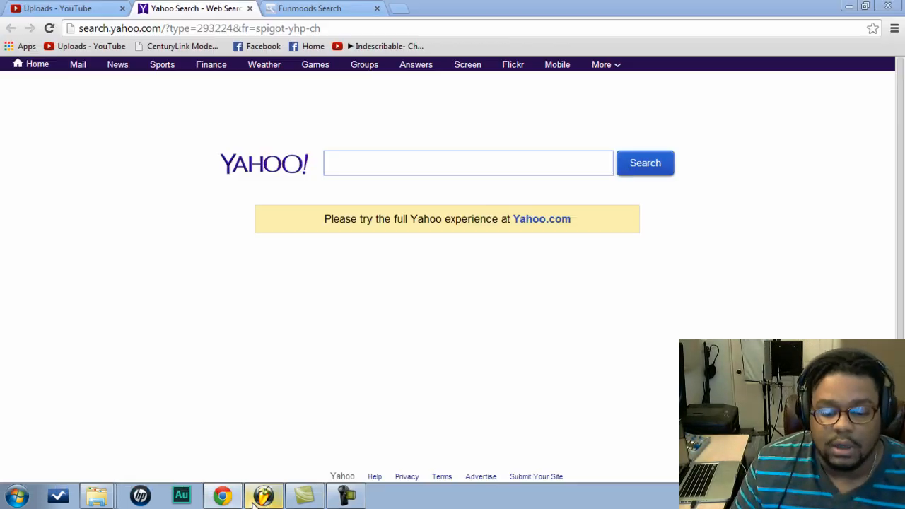
- Switch the HIGH HAT-11 piano roll's event editor from Velocity to Note pan
click(263, 495)
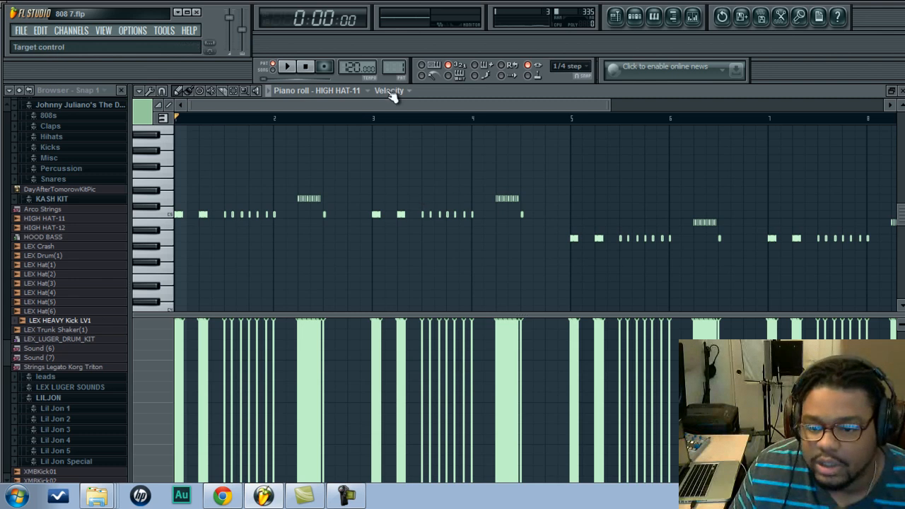
click(392, 90)
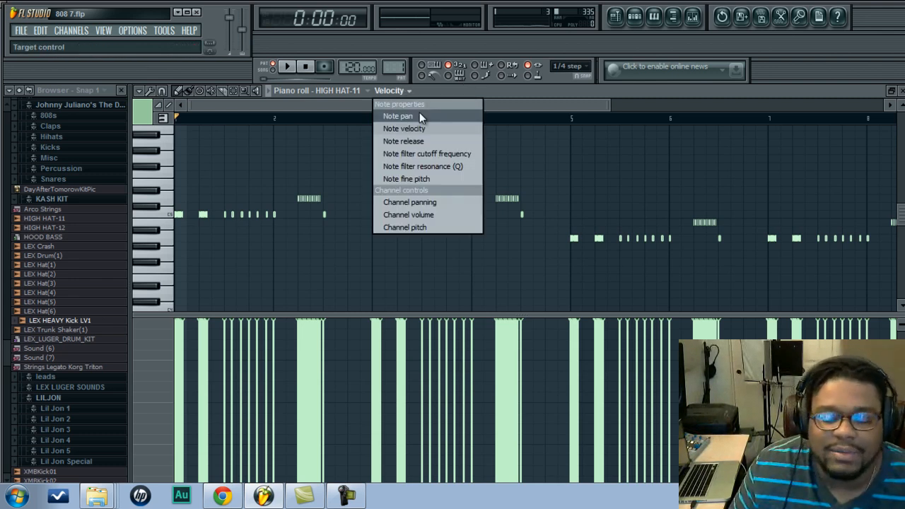
click(397, 116)
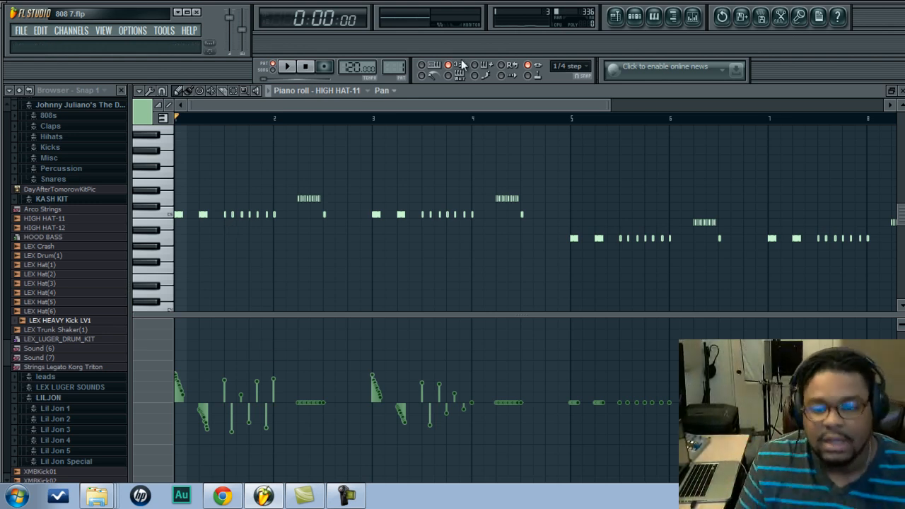
click(384, 90)
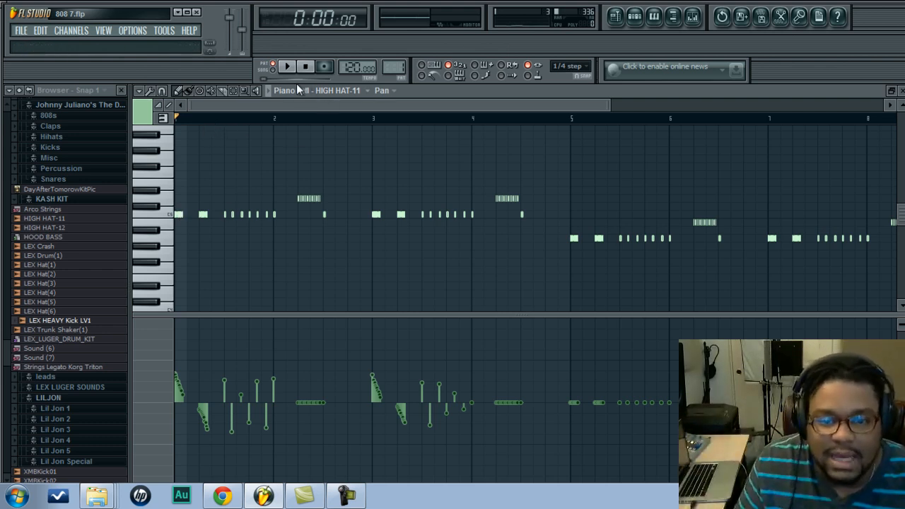
- Play back the panned hi-hats, then save the project from the File menu
click(286, 66)
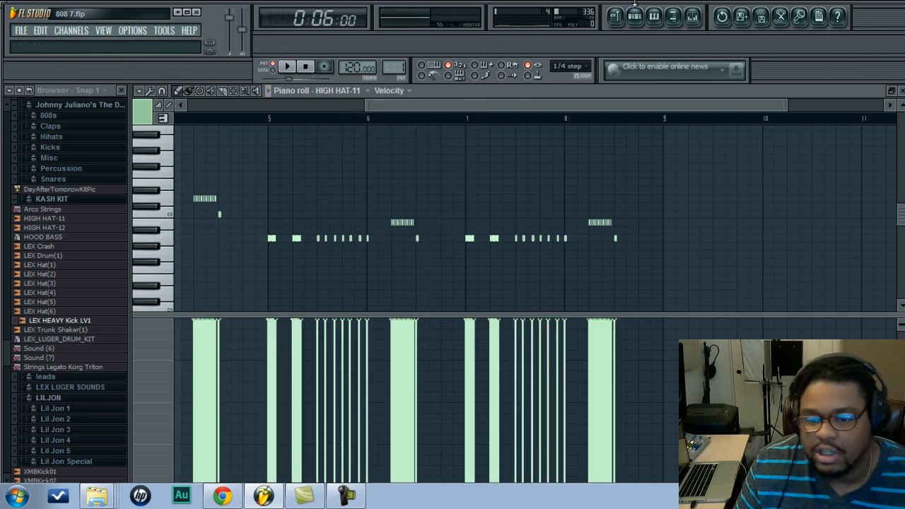
click(21, 30)
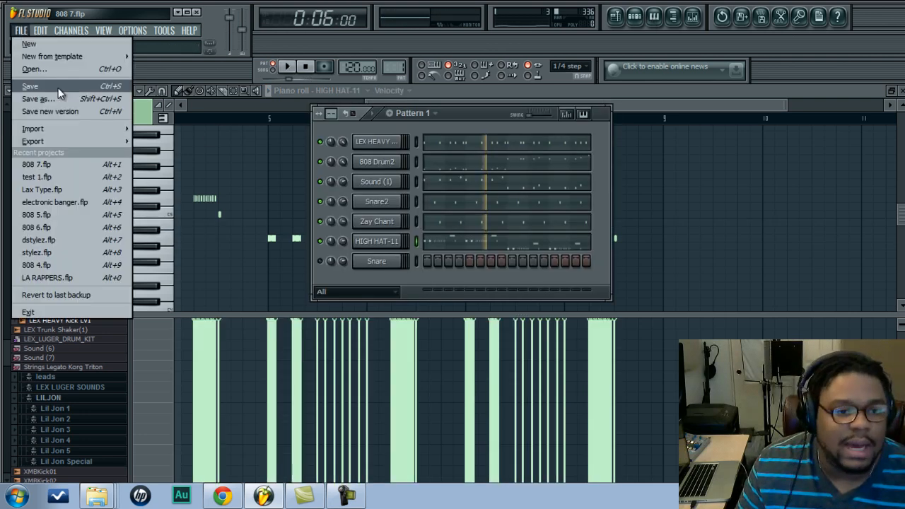
click(240, 145)
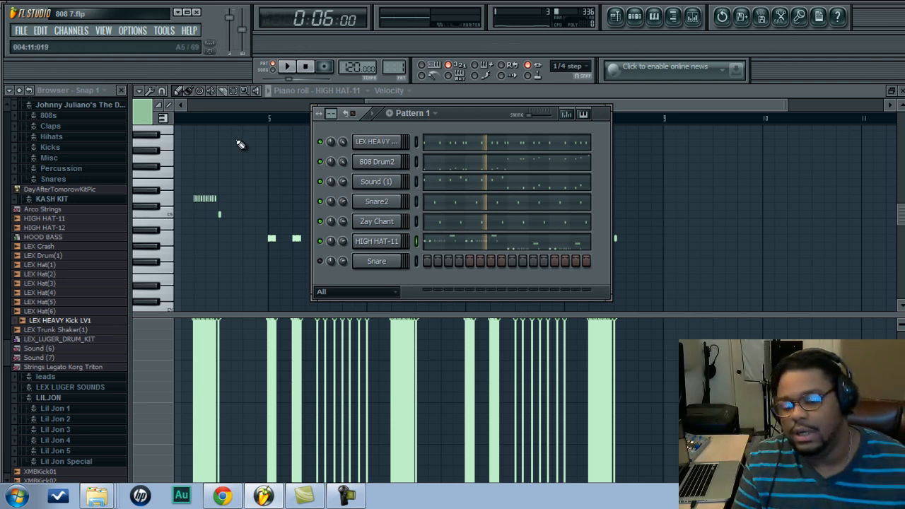